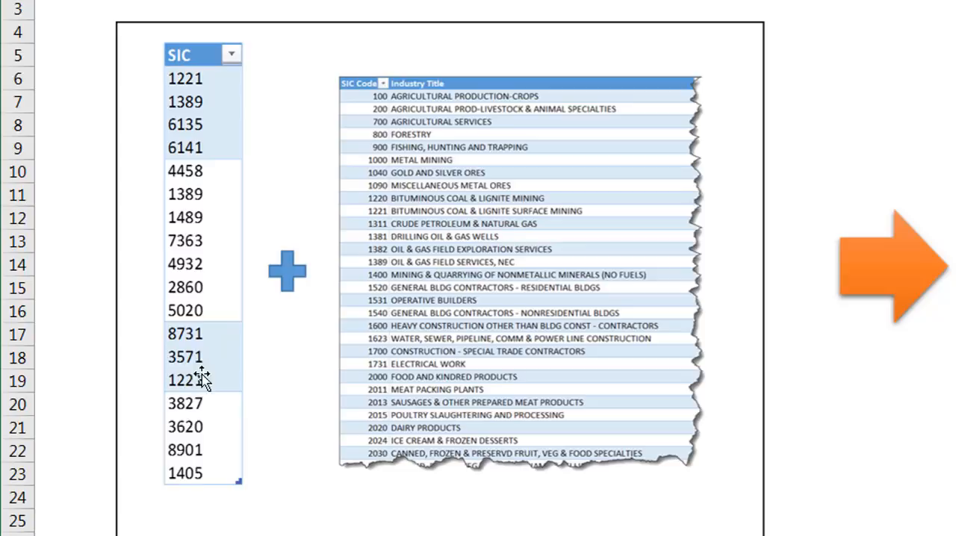
pyautogui.moveTo(215, 104)
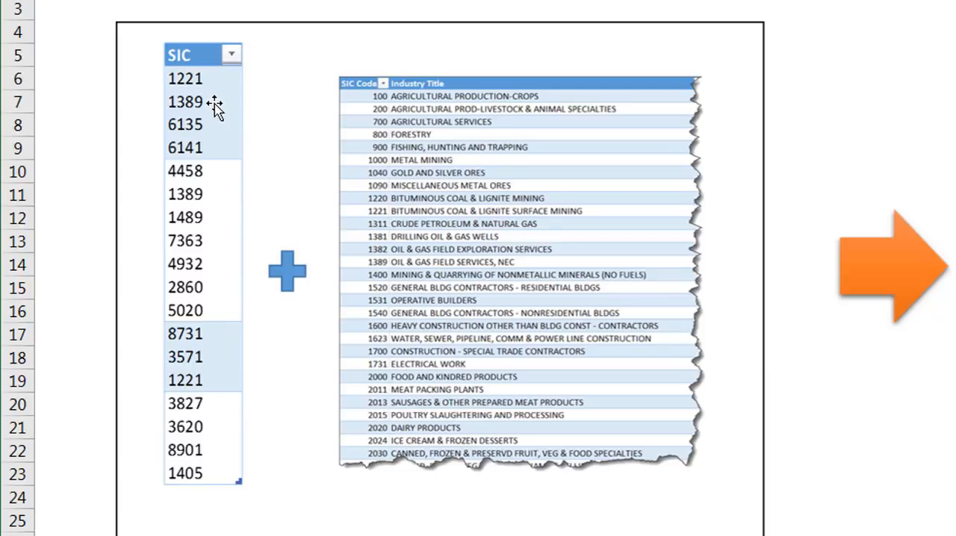
pyautogui.moveTo(217, 111)
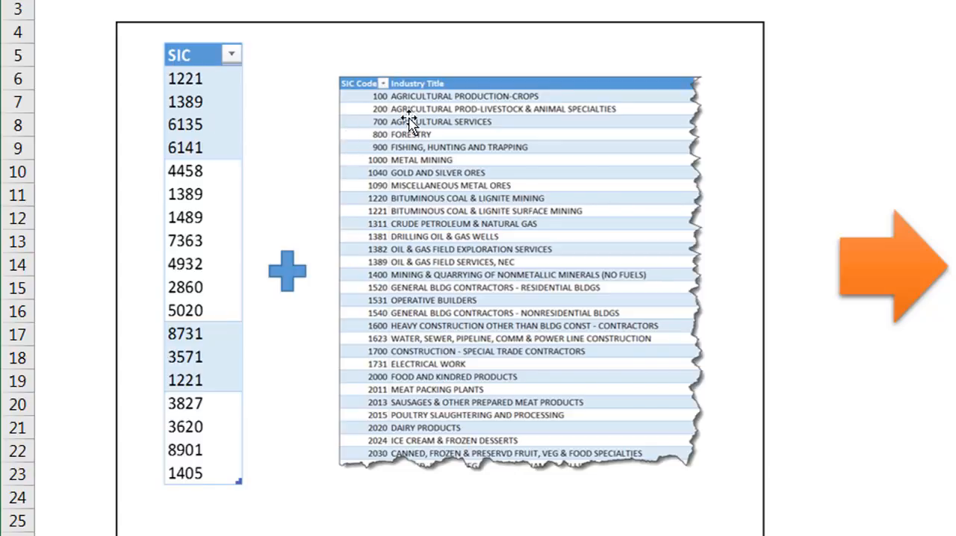
pyautogui.moveTo(436, 110)
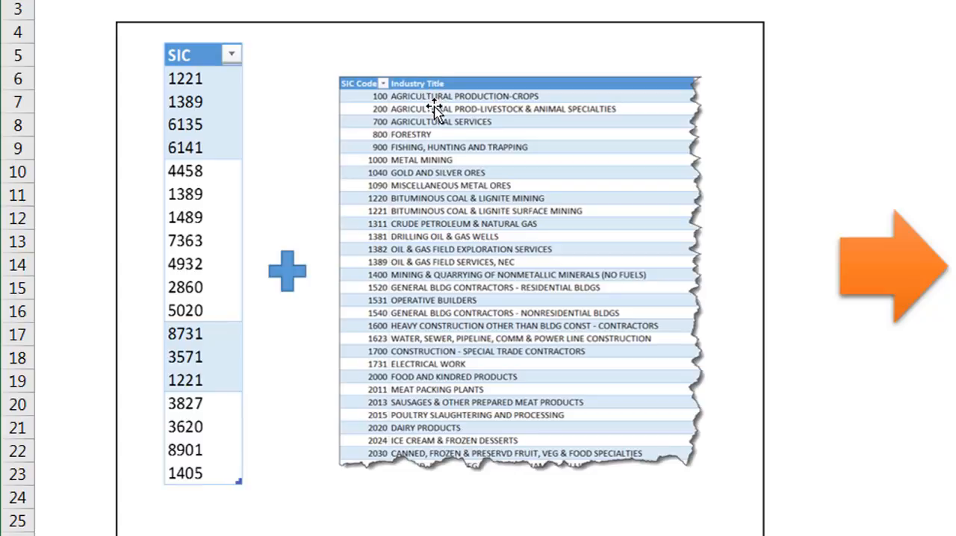
pyautogui.moveTo(424, 224)
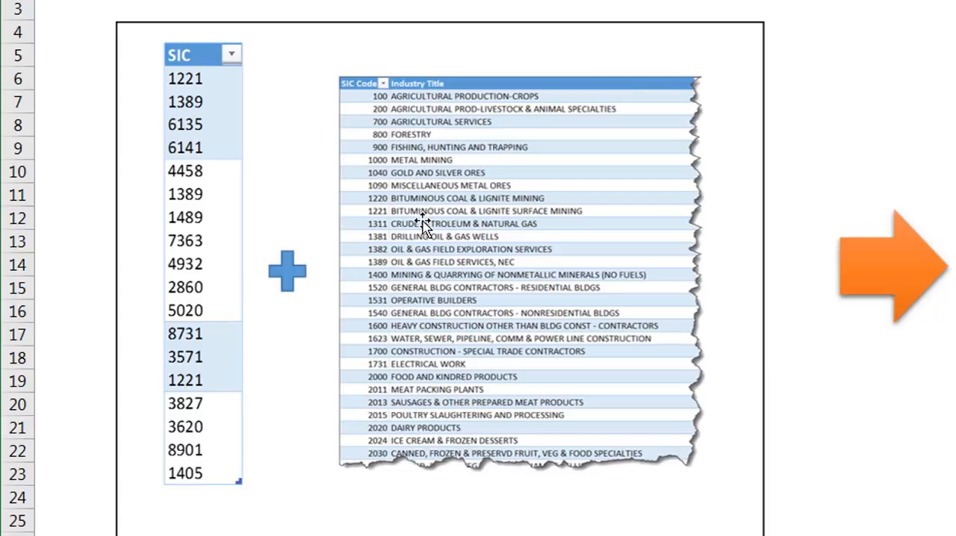
pyautogui.moveTo(297, 146)
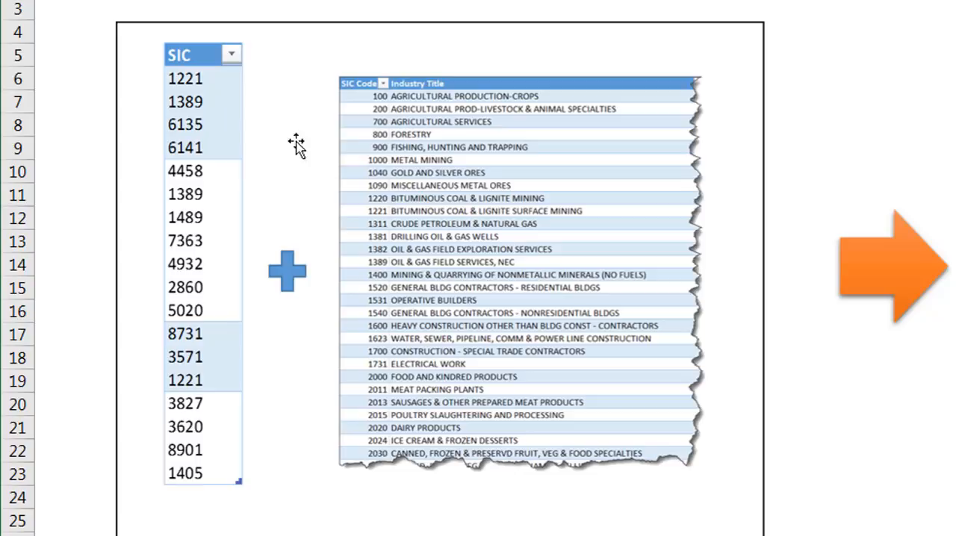
pyautogui.moveTo(196, 96)
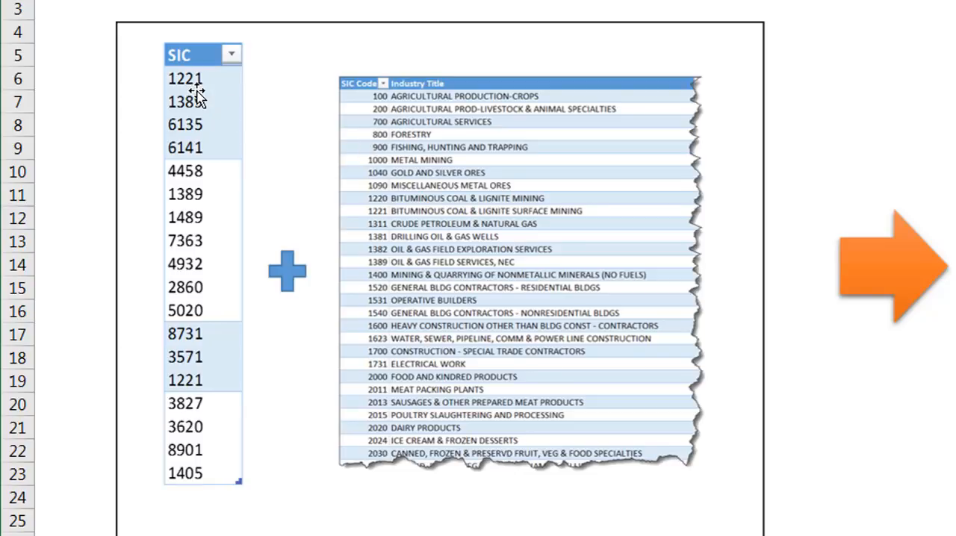
pyautogui.moveTo(196, 103)
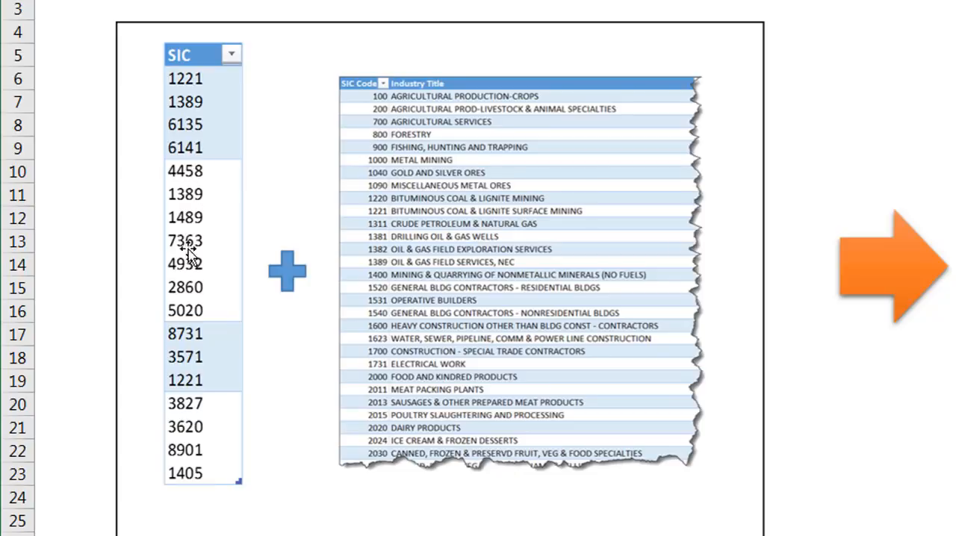
pyautogui.moveTo(206, 196)
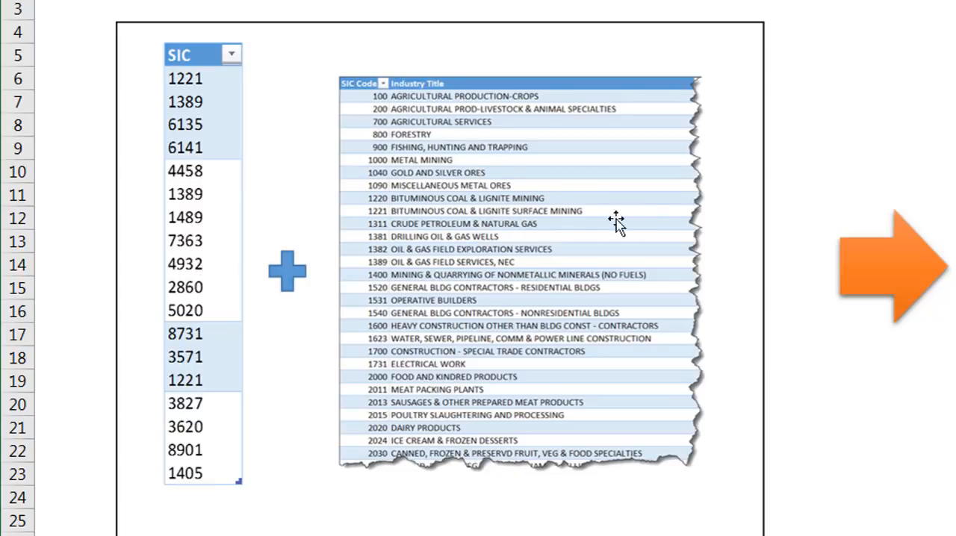
pyautogui.moveTo(197, 101)
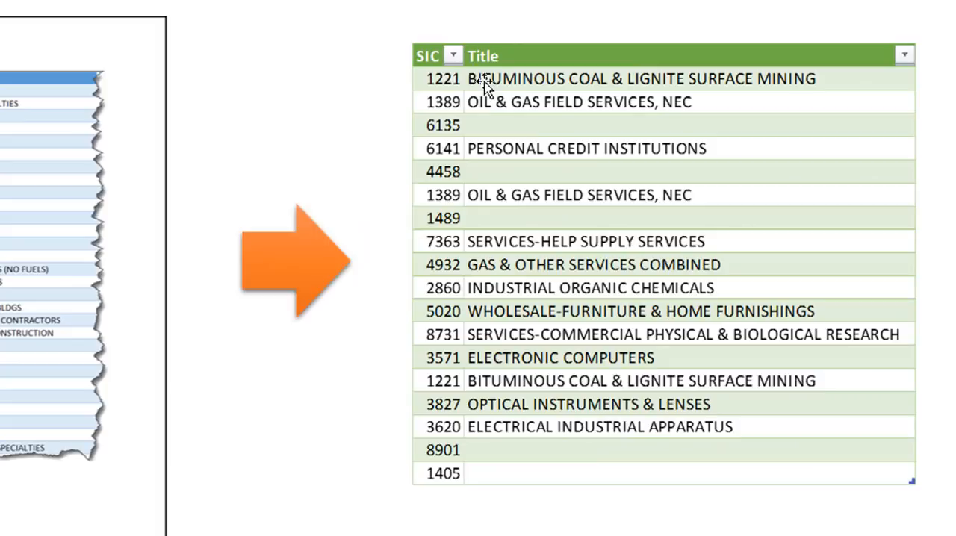
pyautogui.moveTo(447, 92)
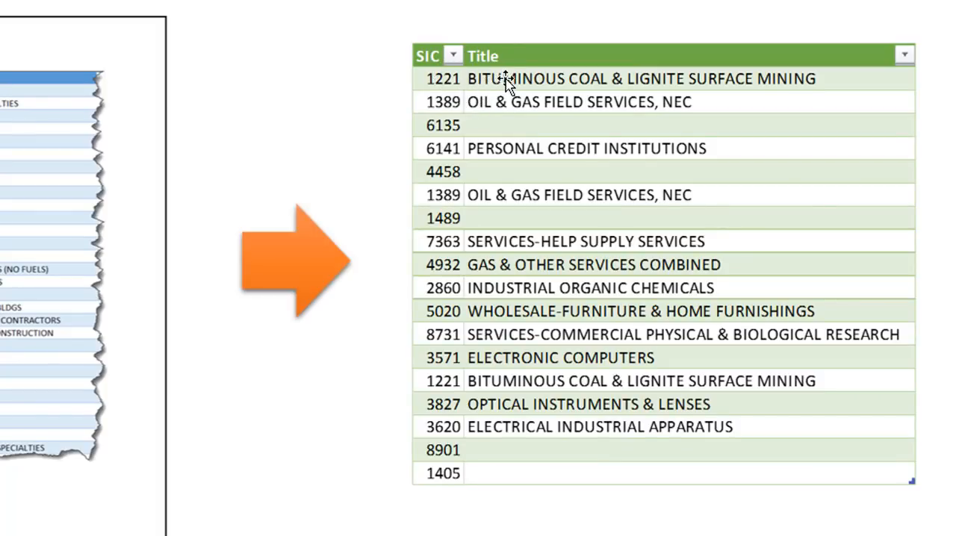
pyautogui.moveTo(523, 80)
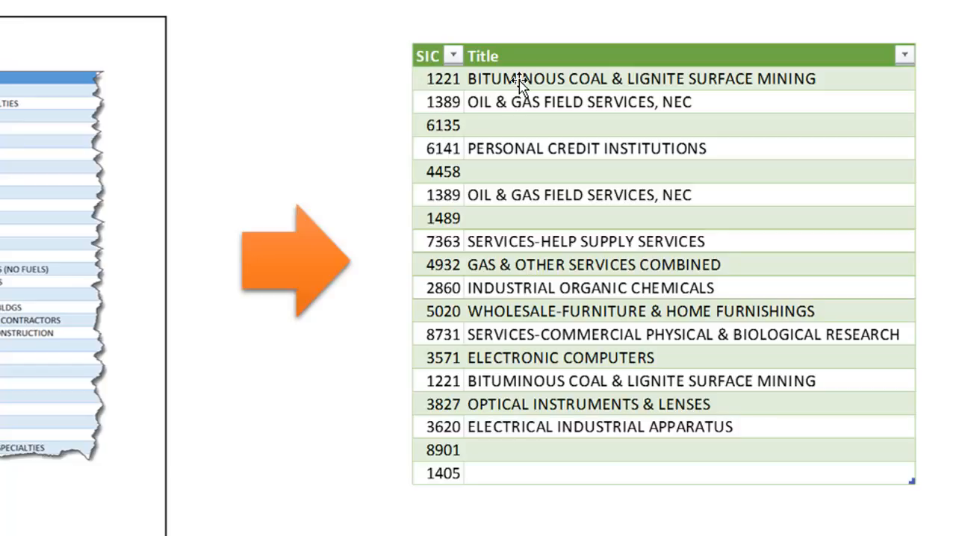
pyautogui.moveTo(514, 82)
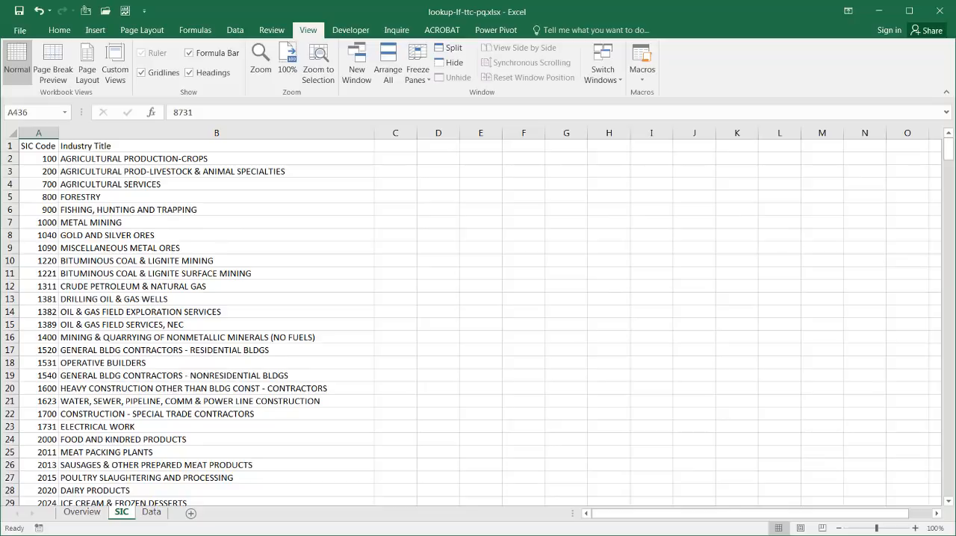
# Switch to the Data sheet and select column A holding the multi-line SIC cells
pyautogui.click(150, 511)
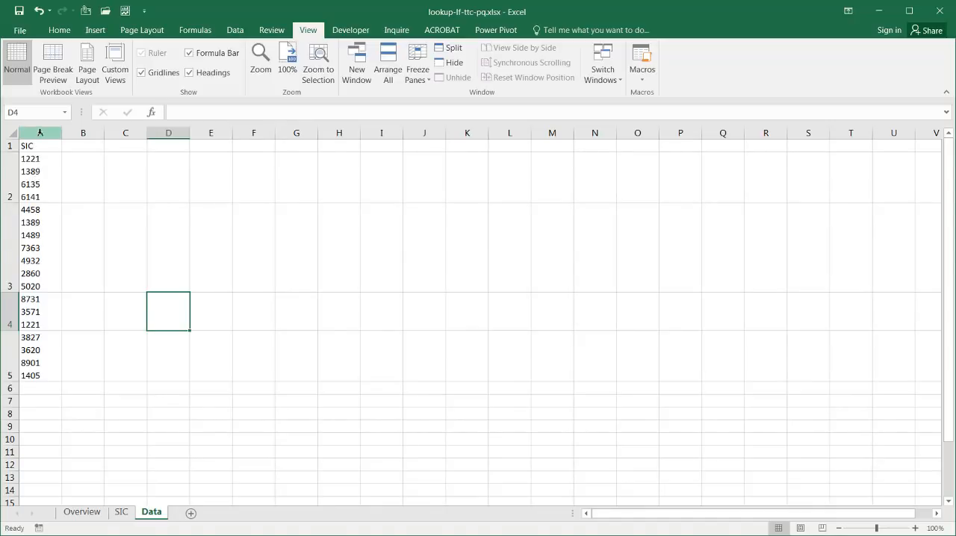
pyautogui.click(39, 132)
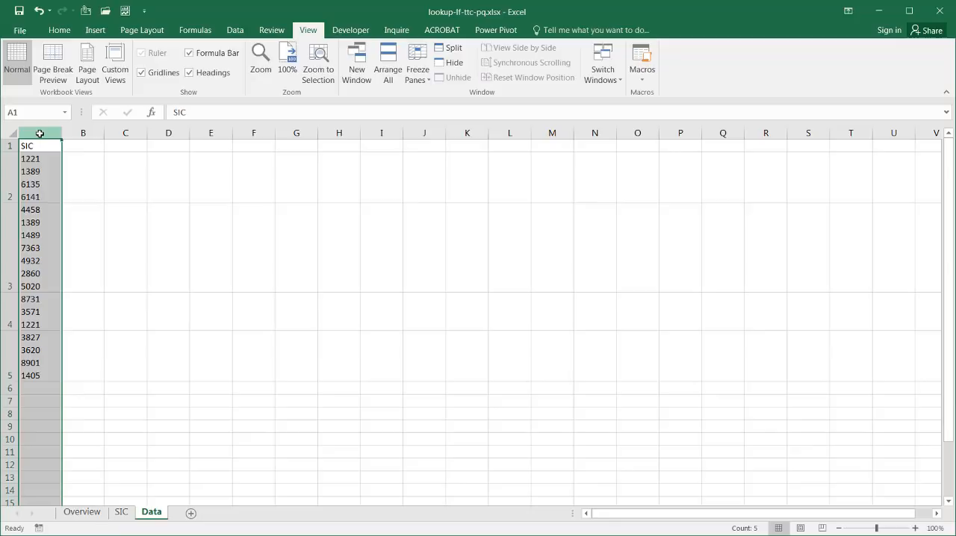
pyautogui.click(234, 29)
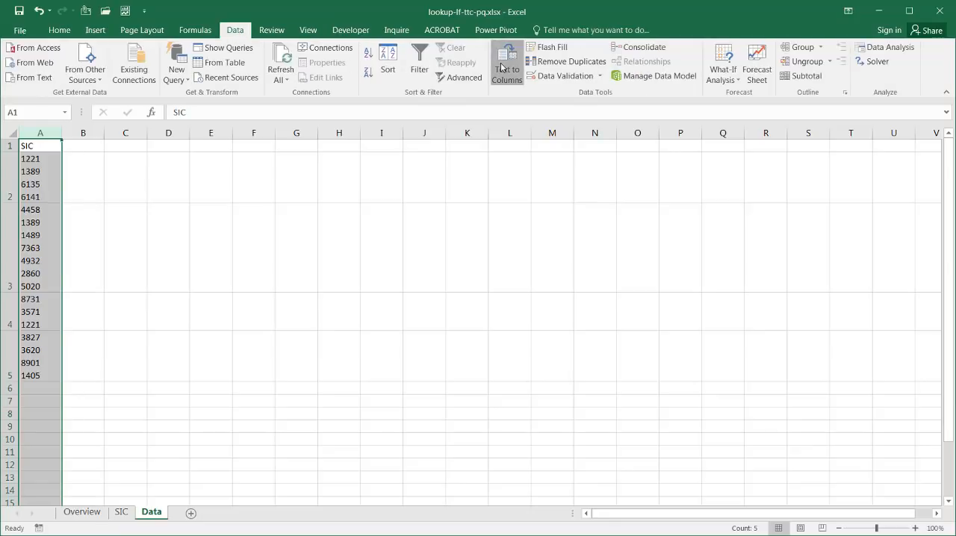
# Run Text to Columns with a line-break (Ctrl+J) custom delimiter so each code lands in its own column
pyautogui.click(506, 62)
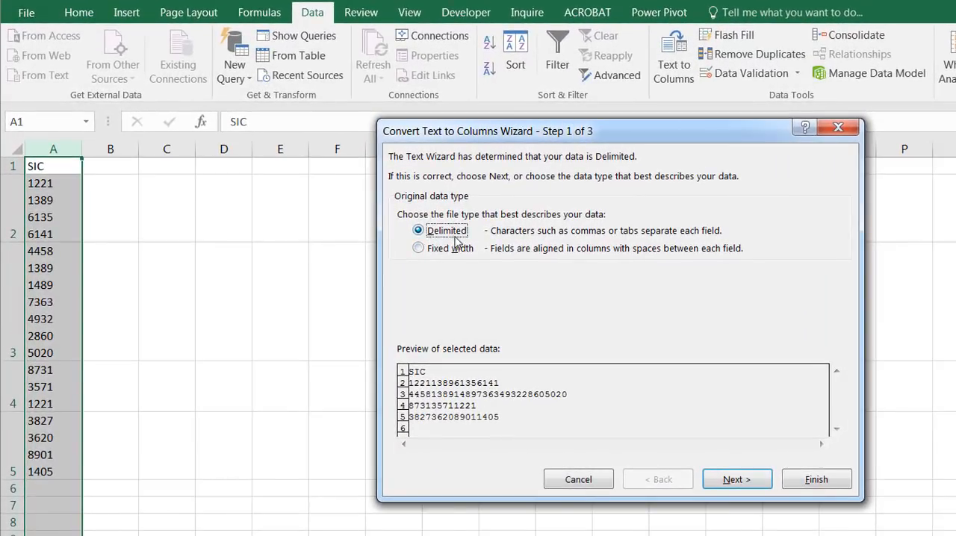
pyautogui.click(735, 478)
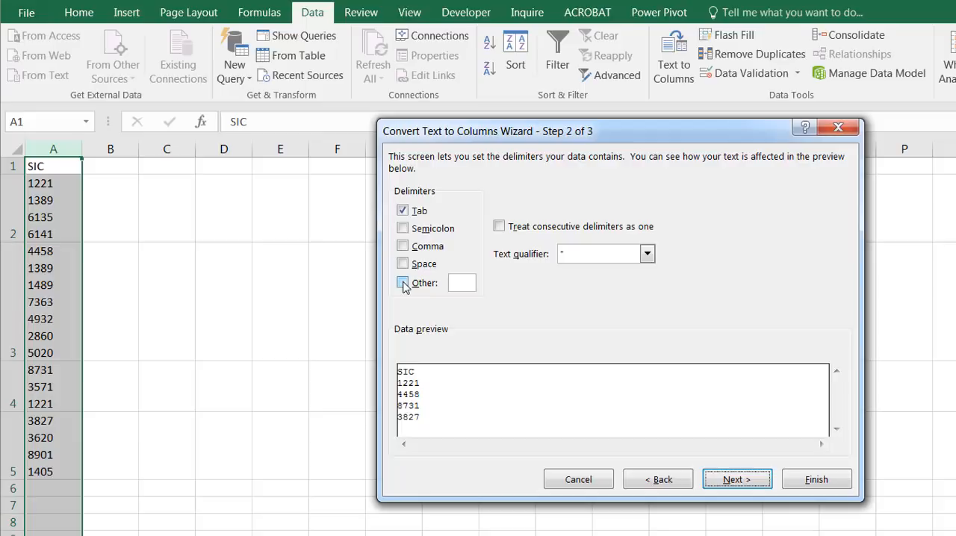
pyautogui.click(404, 282)
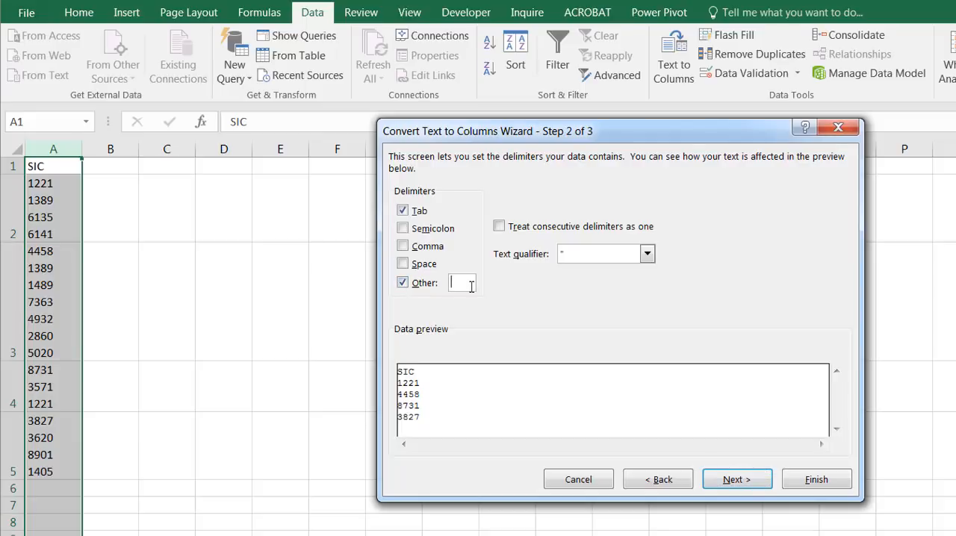
pyautogui.press('ctrl+j')
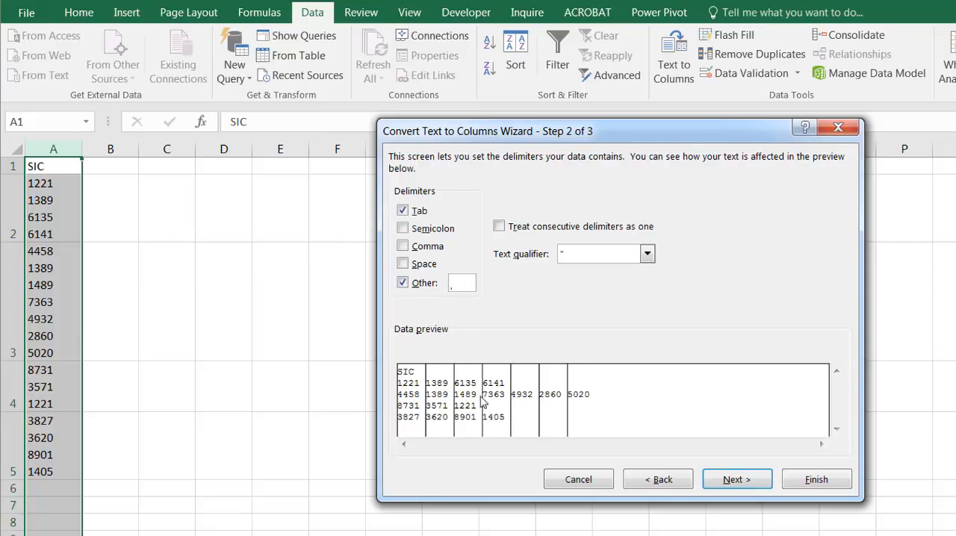
pyautogui.moveTo(506, 400)
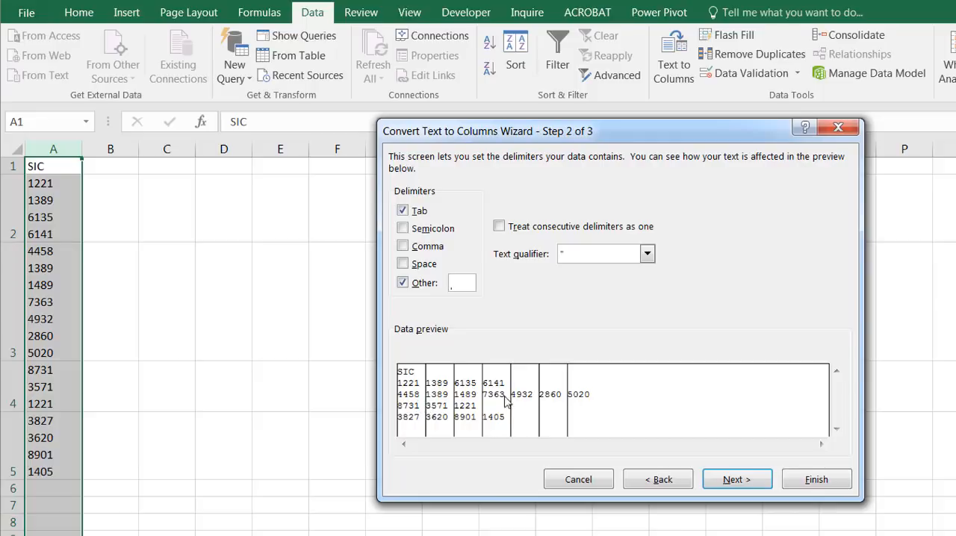
pyautogui.moveTo(502, 411)
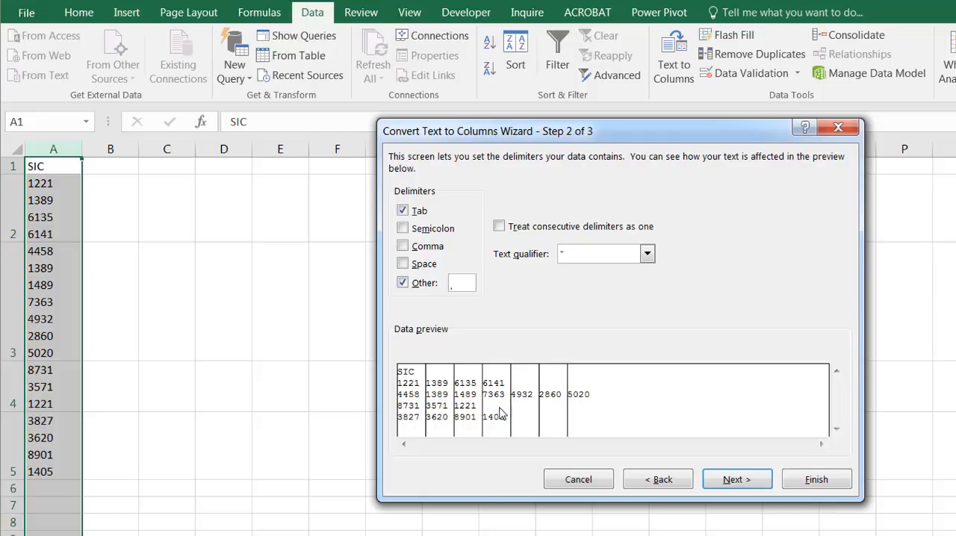
pyautogui.click(736, 478)
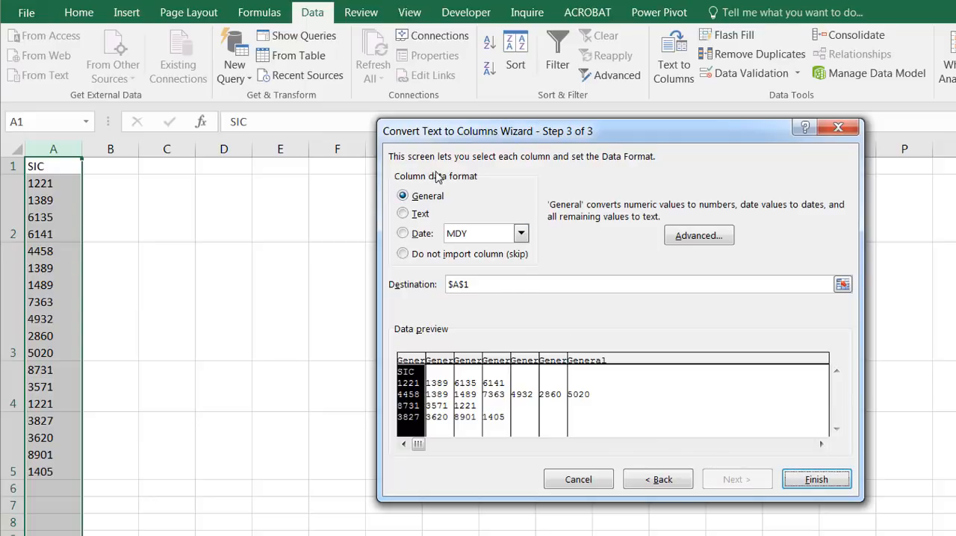
pyautogui.moveTo(445, 366)
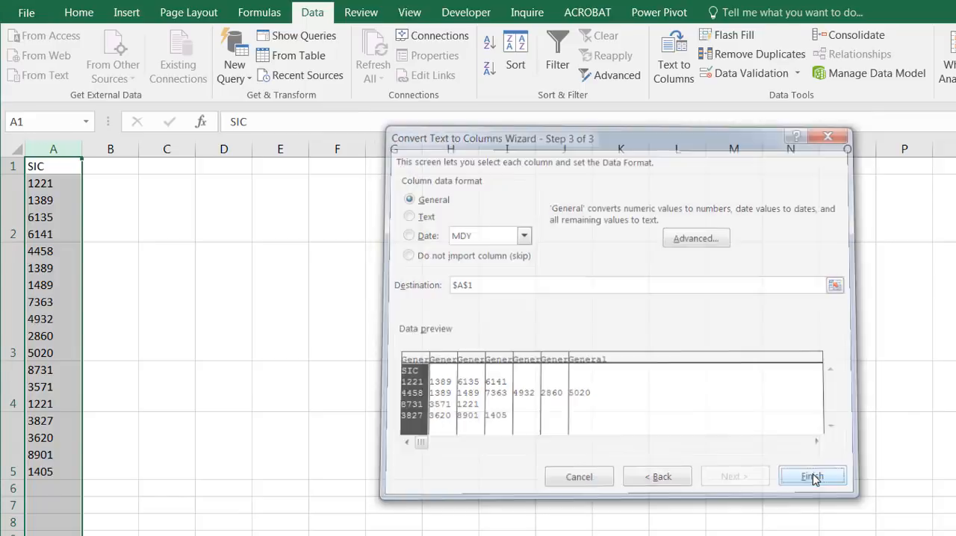
pyautogui.click(812, 476)
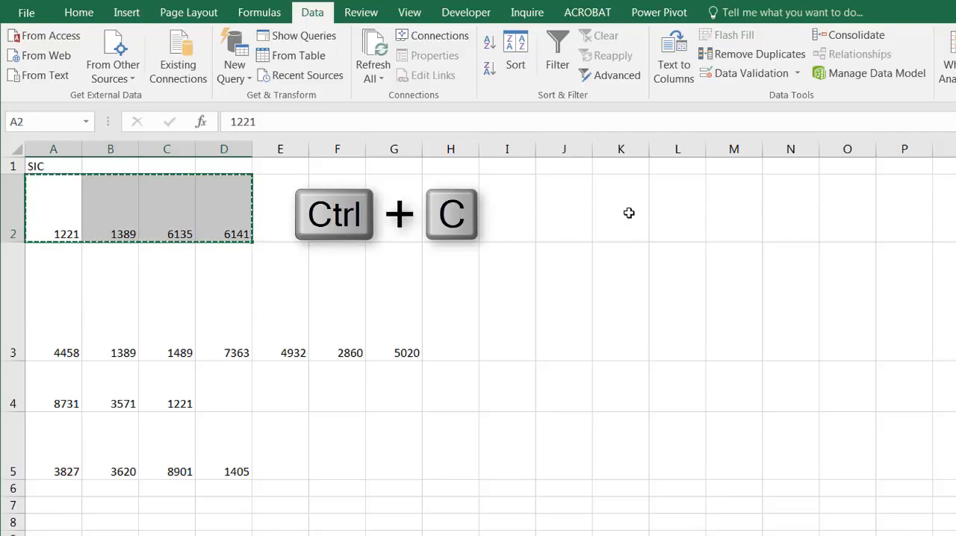
# Paste the first rows' codes transposed down column K starting at K2 and K6
pyautogui.click(621, 208)
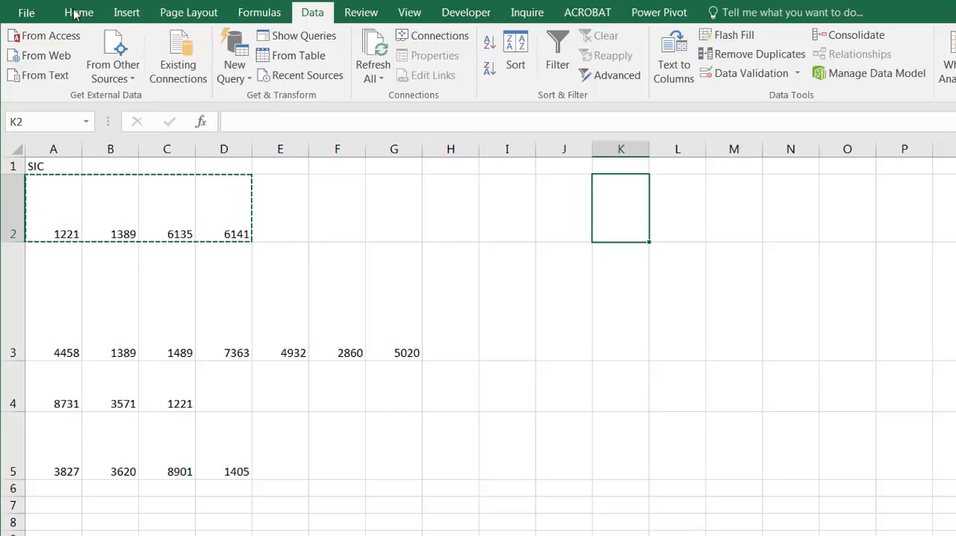
pyautogui.click(78, 12)
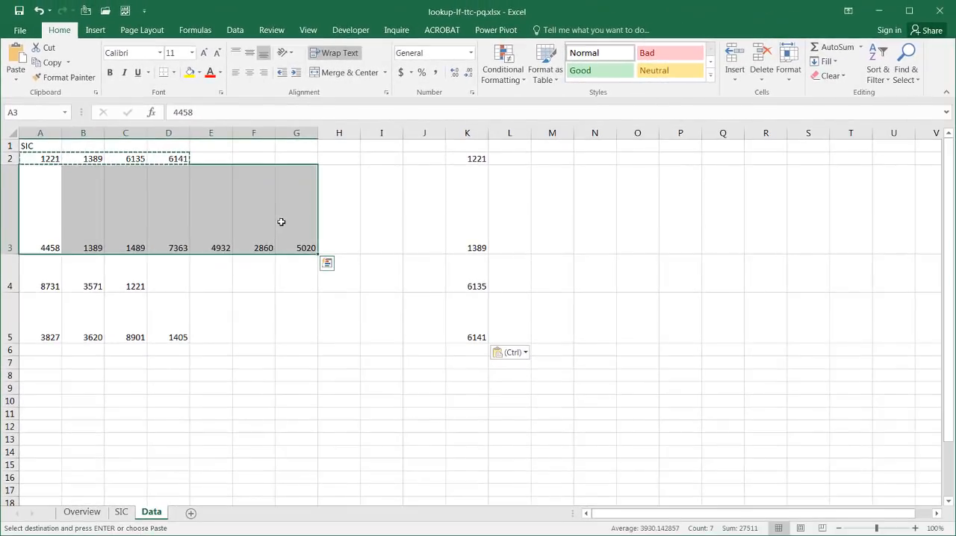
pyautogui.click(466, 349)
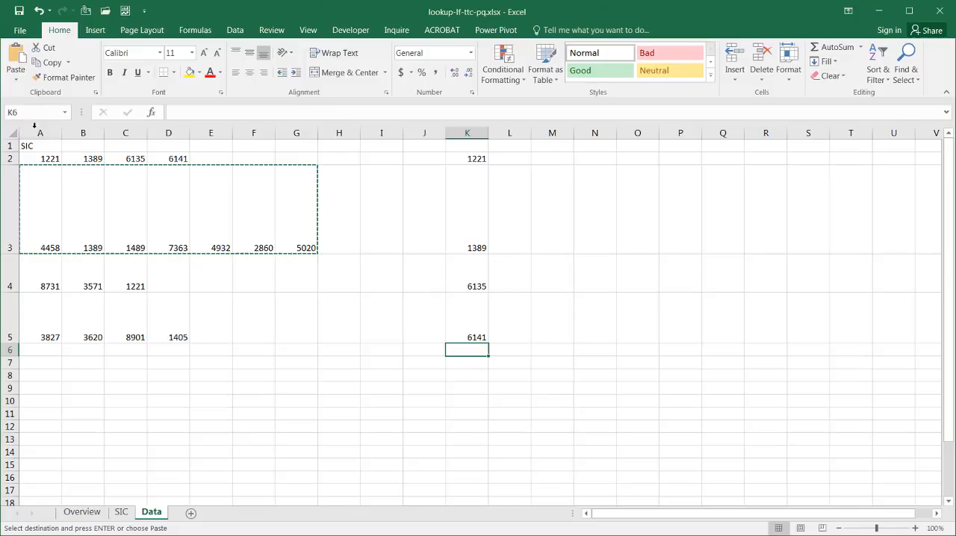
pyautogui.click(15, 63)
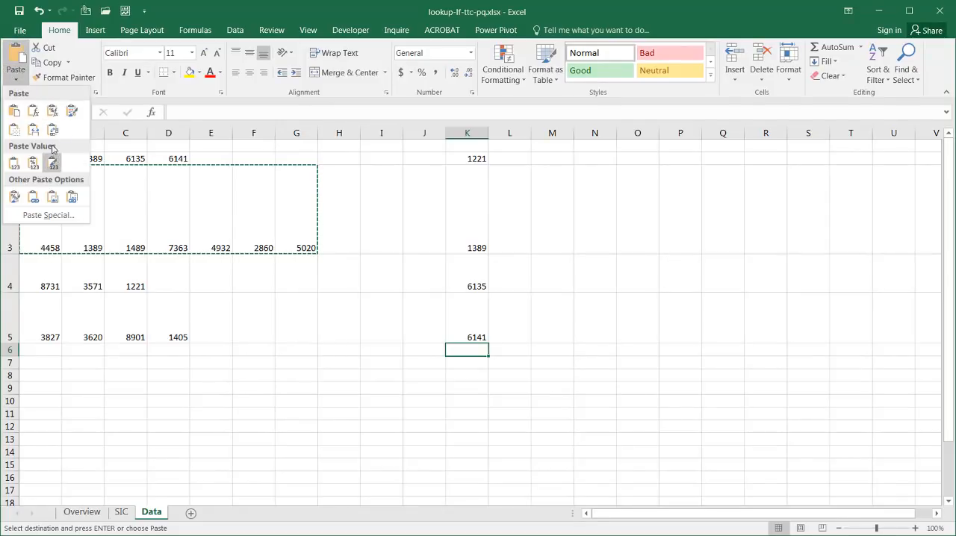
pyautogui.click(33, 162)
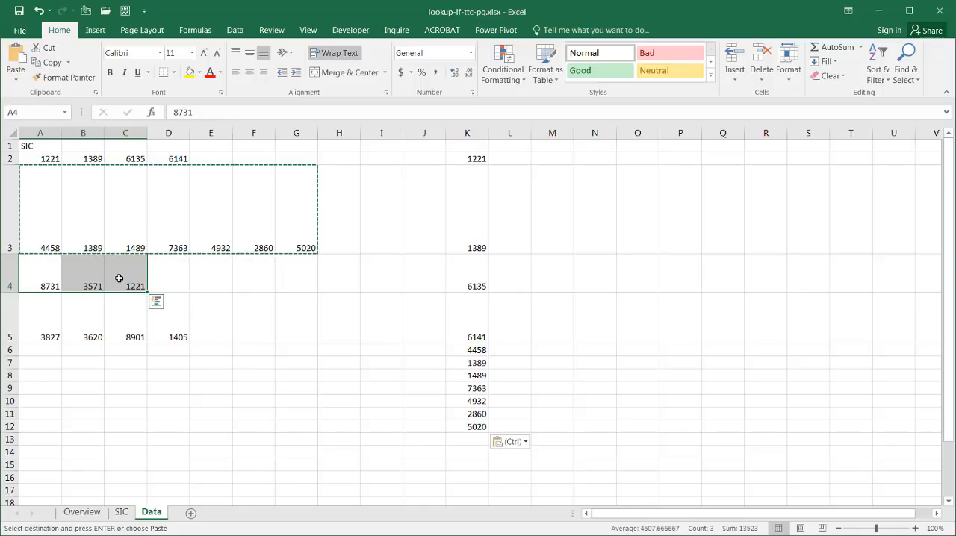
# Paste rows 4 and 5's codes transposed into the next empty cells of column K
pyautogui.click(465, 439)
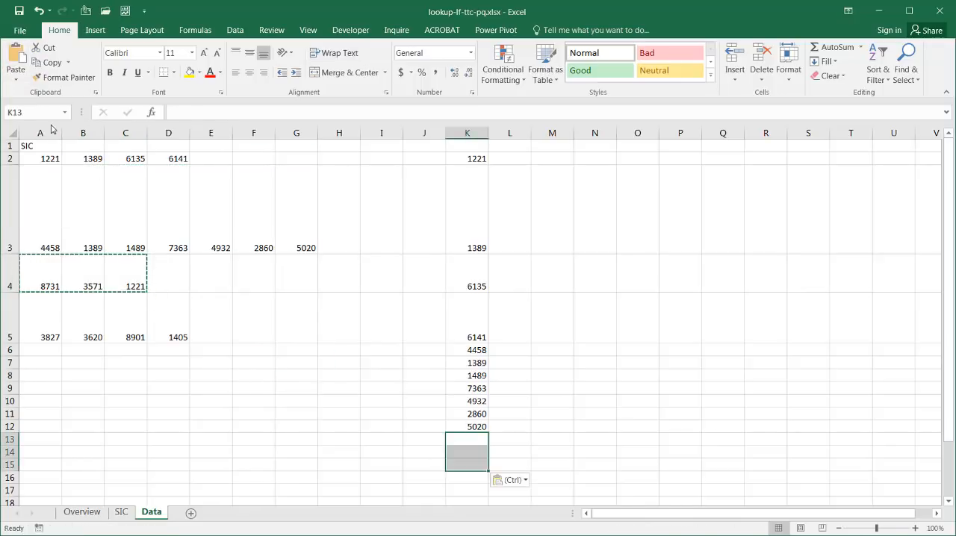
pyautogui.click(41, 336)
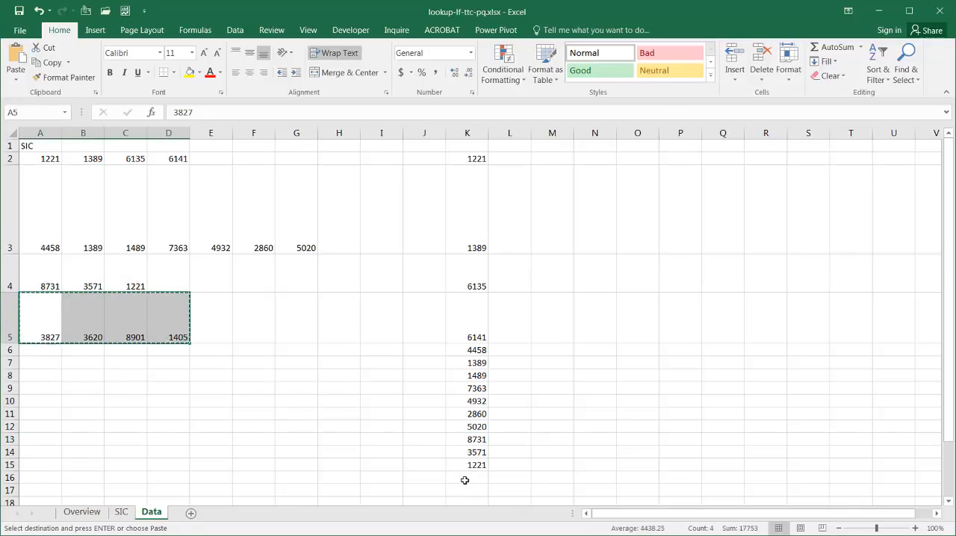
pyautogui.click(465, 477)
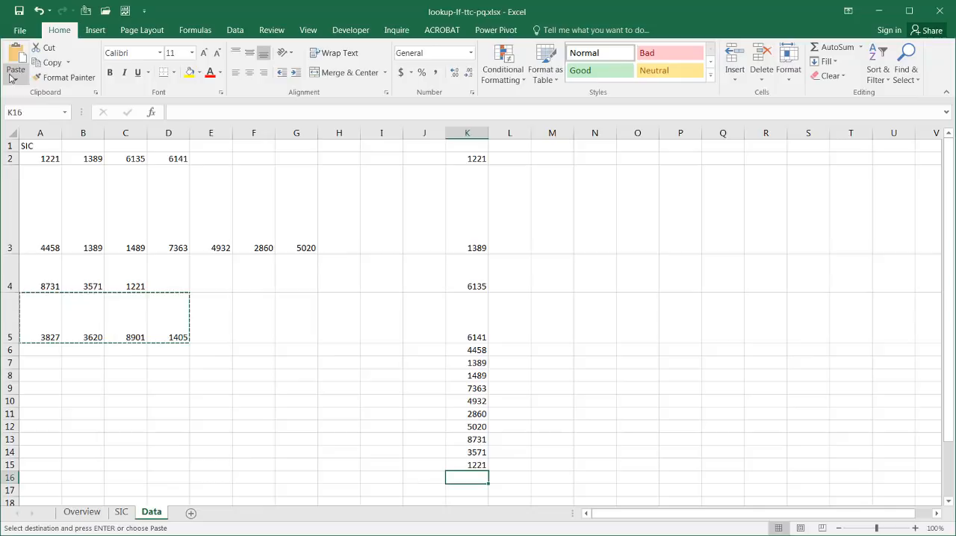
pyautogui.click(15, 62)
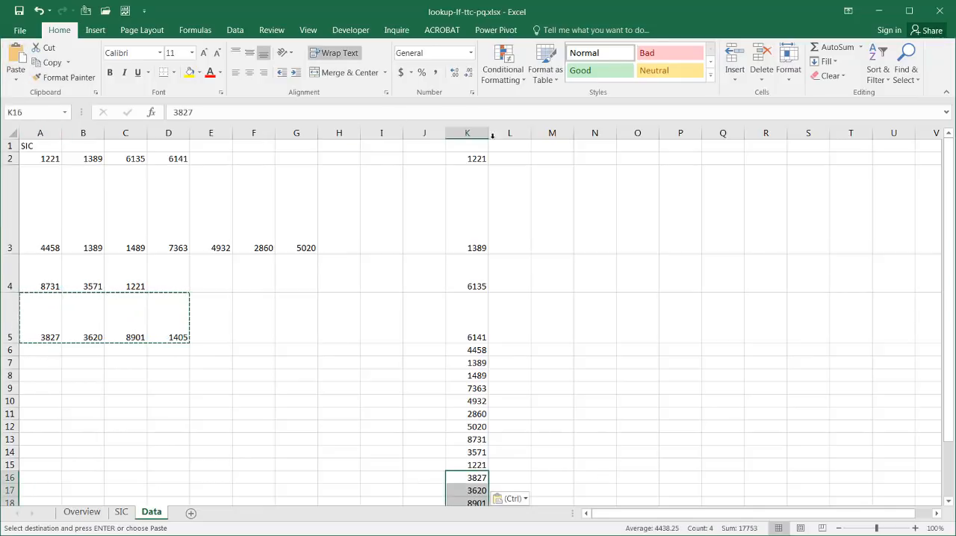
pyautogui.moveTo(448, 140)
pyautogui.write('Tit')
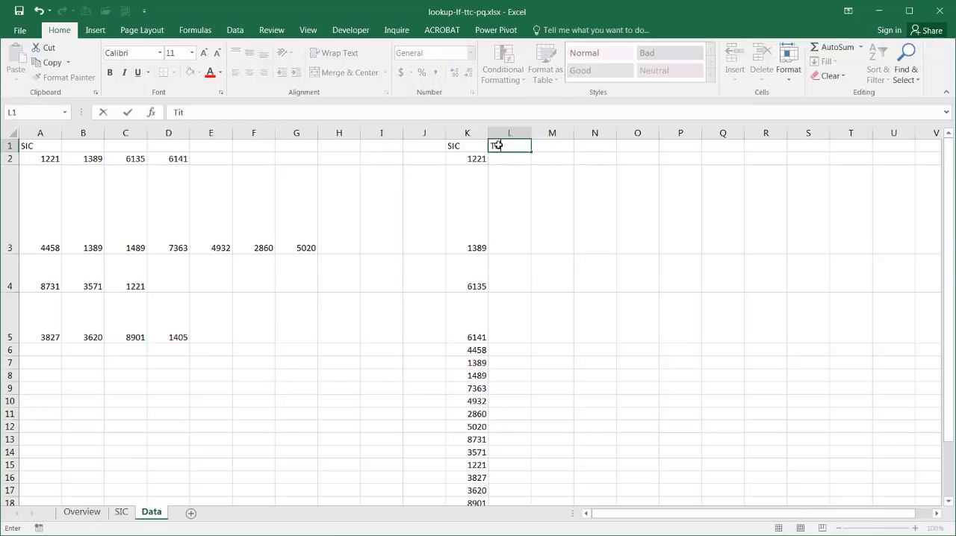
# Head the stacked list with SIC and Title, delete columns A:J, and begin a formula in the first Title cell
pyautogui.write('l')
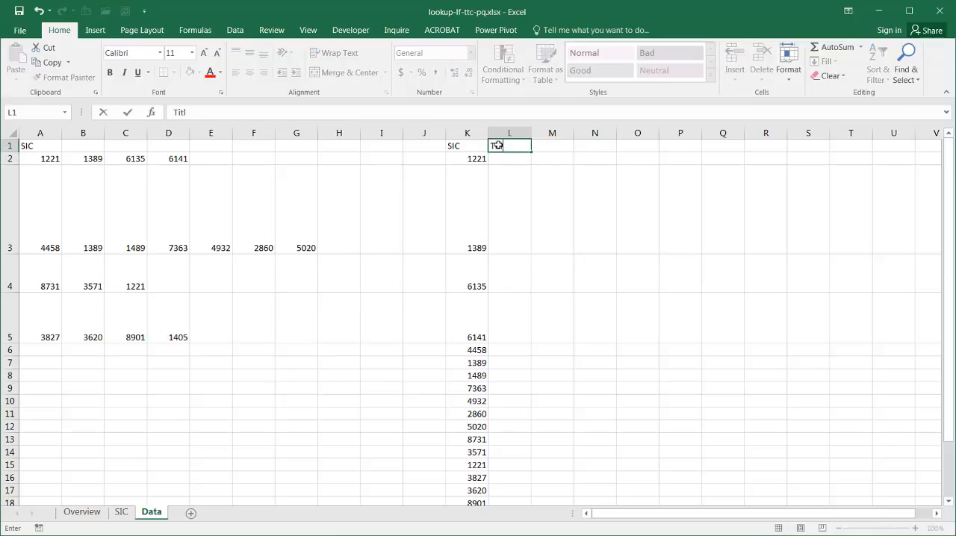
pyautogui.press('Return')
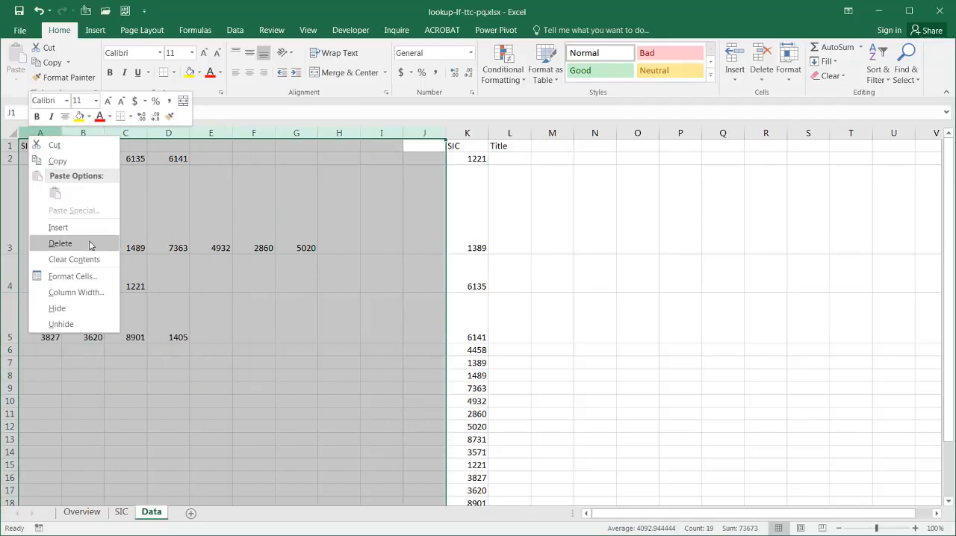
pyautogui.click(60, 244)
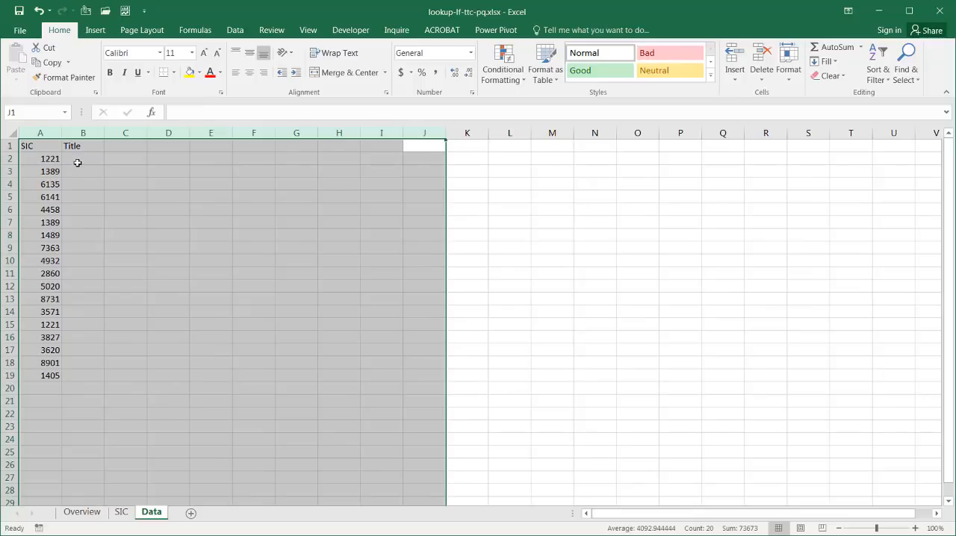
pyautogui.click(84, 158)
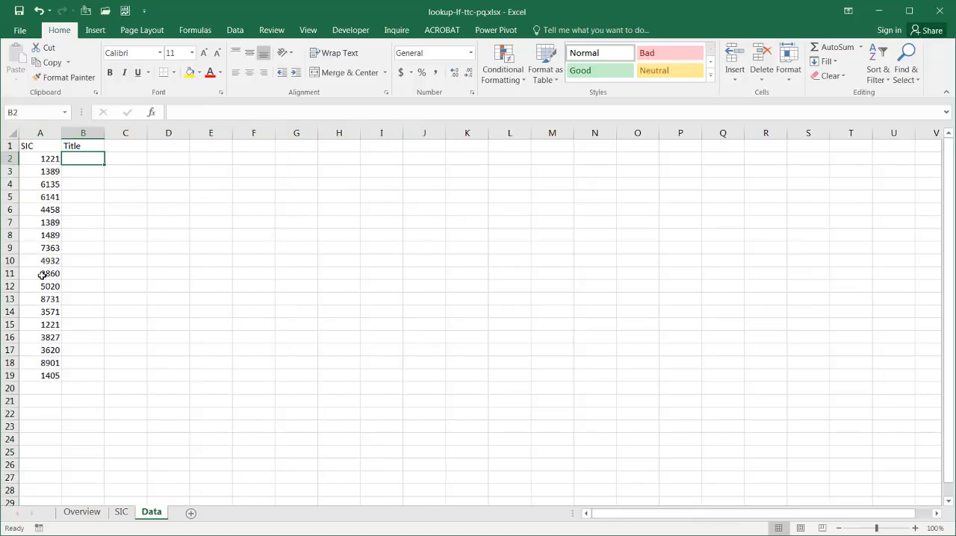
pyautogui.write('=v')
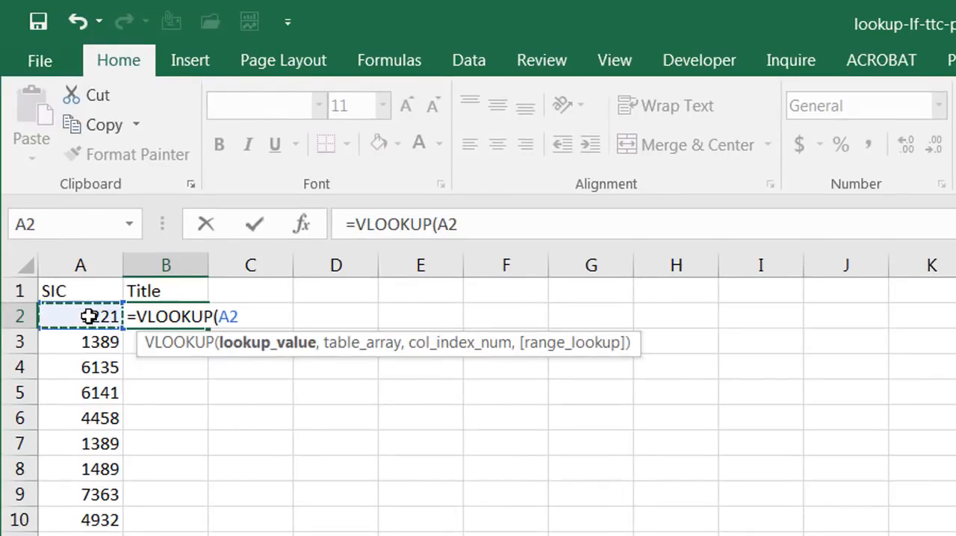
# Enter =VLOOKUP(A2,SIC!A:B,2,FALSE) in B2 and fill it down the Title column to row 19
pyautogui.write(',')
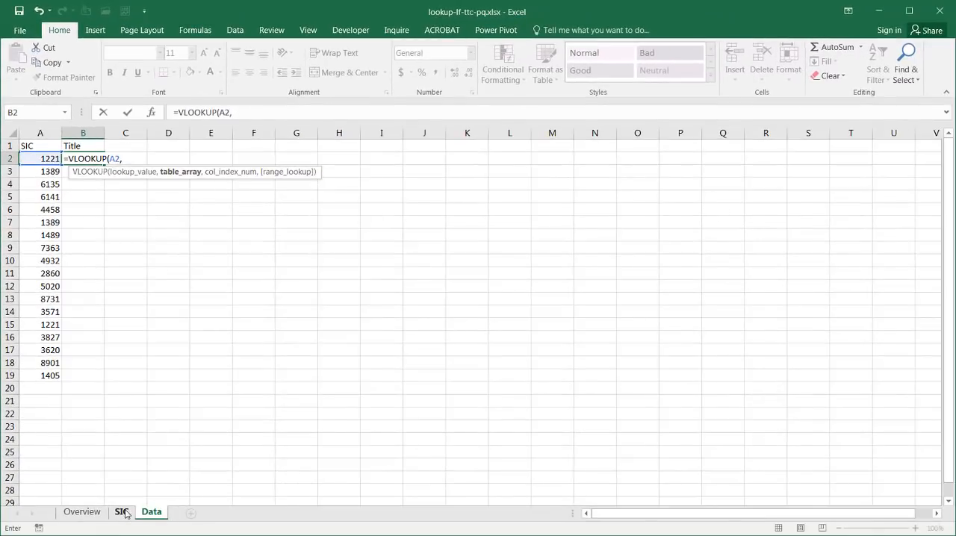
pyautogui.click(121, 510)
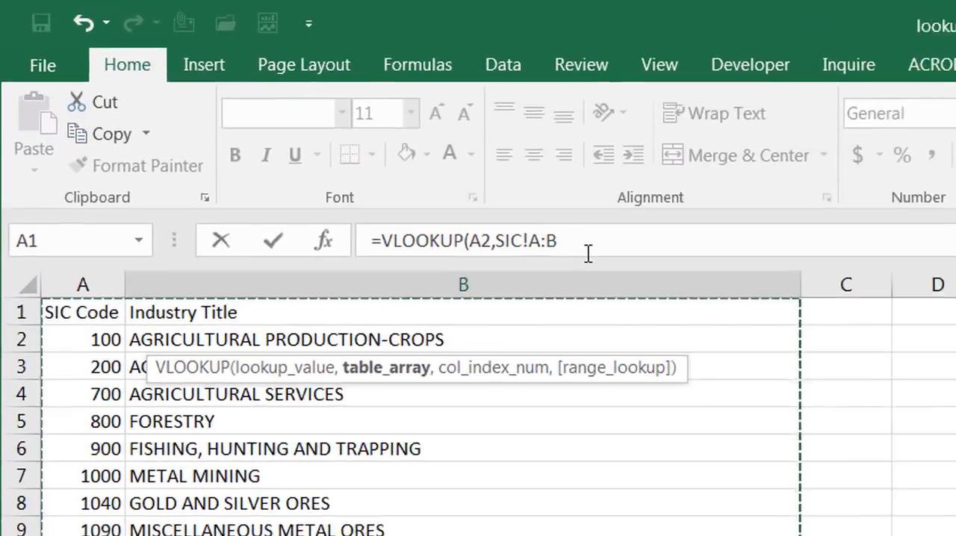
pyautogui.write(',')
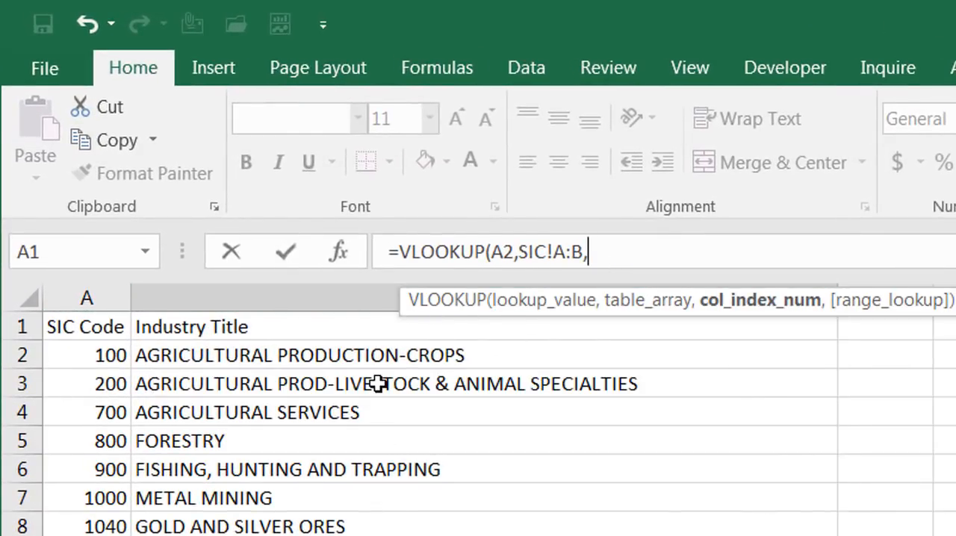
pyautogui.write('2,FALSE)')
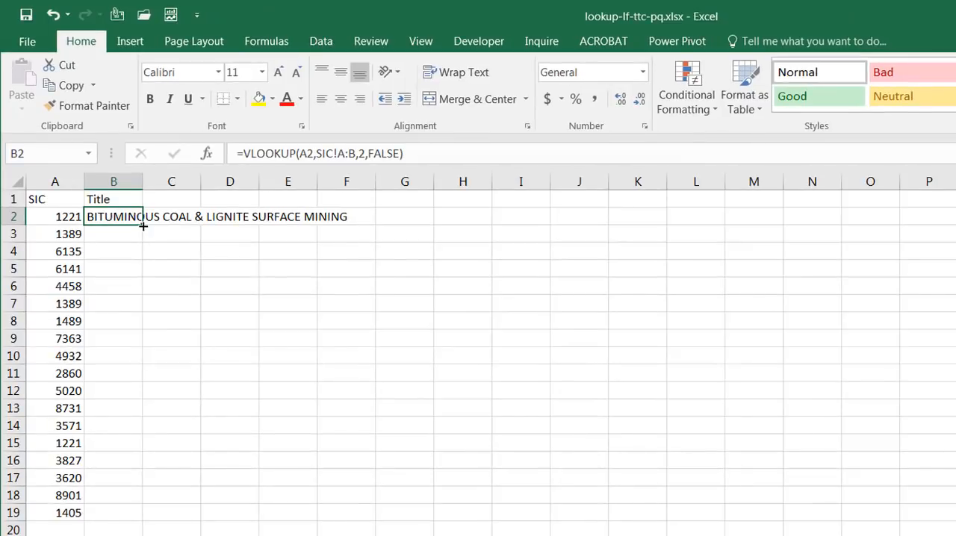
pyautogui.moveTo(142, 224); pyautogui.dragTo(142, 512)
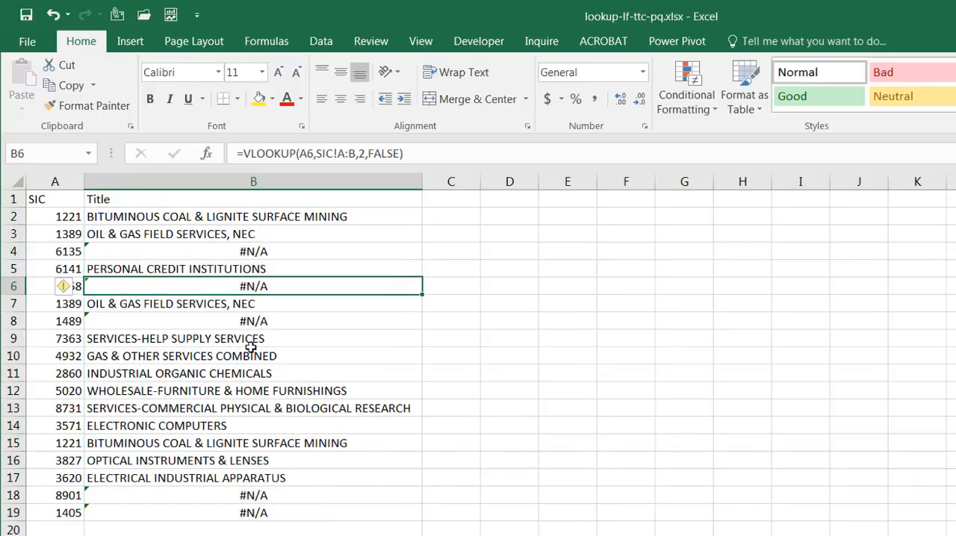
pyautogui.click(683, 512)
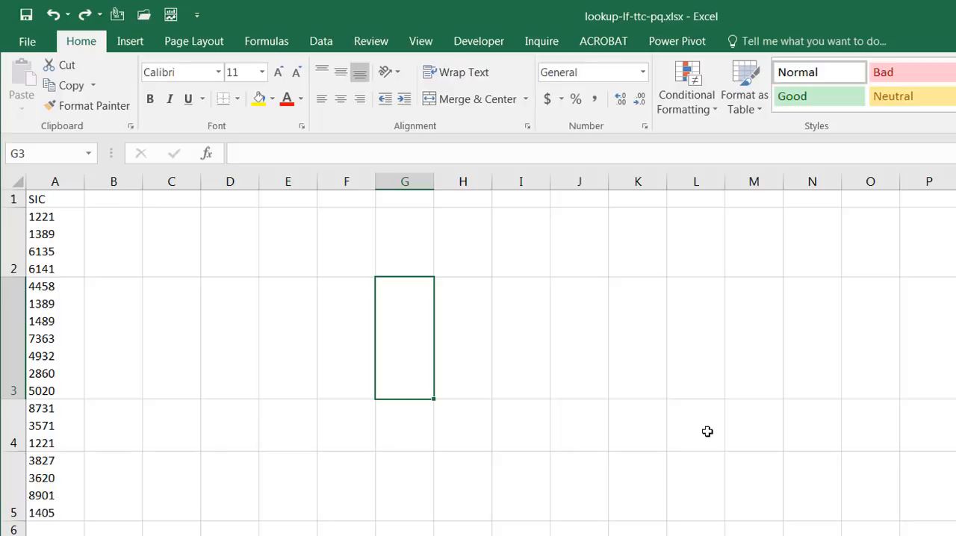
pyautogui.moveTo(320, 42)
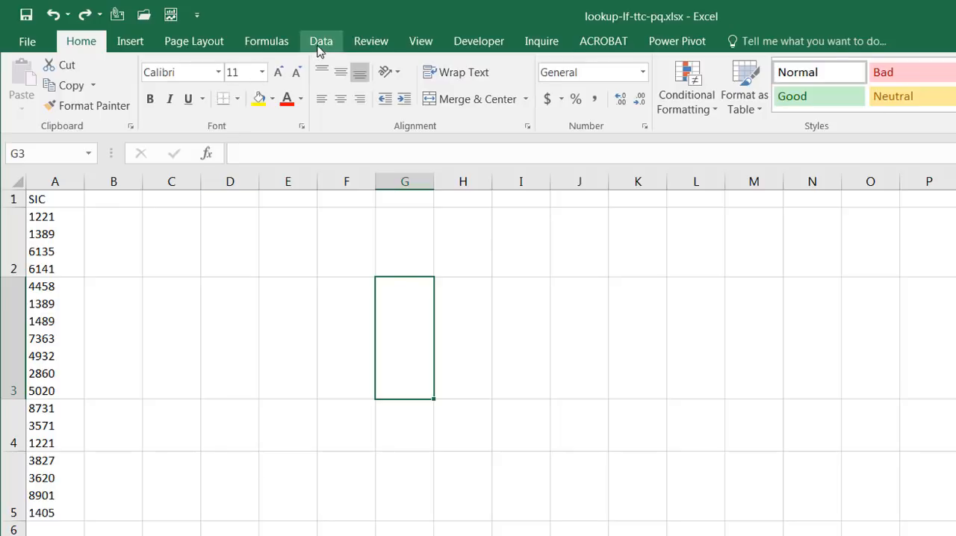
# Return to the original multi-line SIC cells and select a cell in the SIC data
pyautogui.click(322, 42)
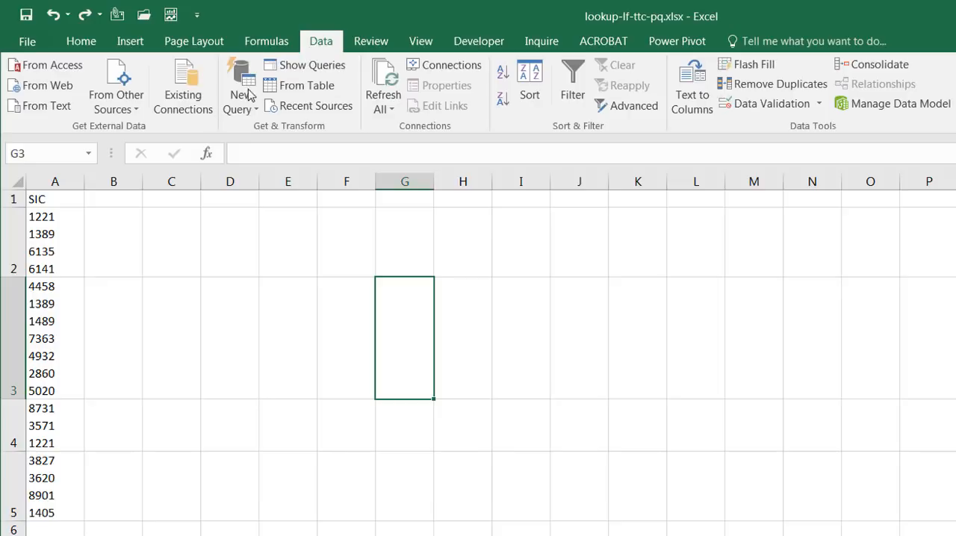
pyautogui.moveTo(299, 131)
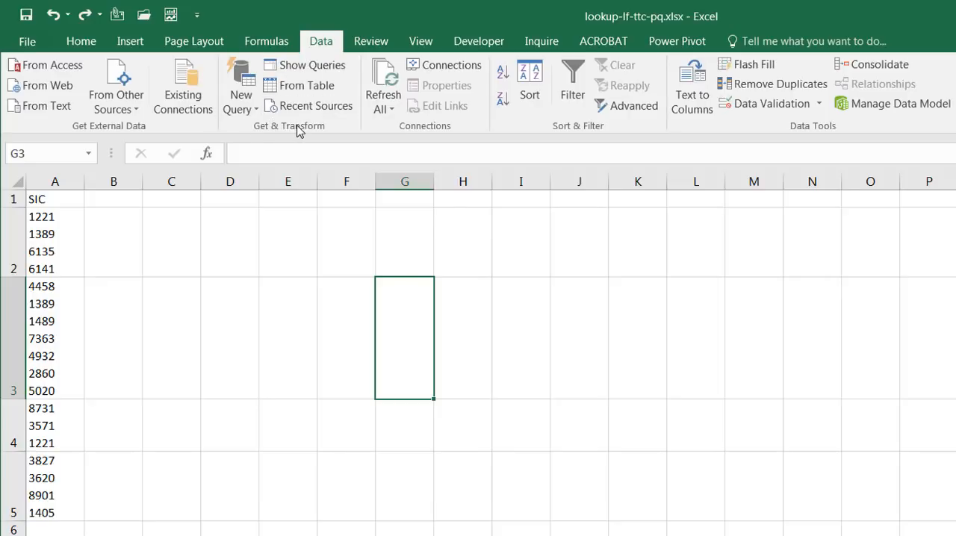
pyautogui.moveTo(94, 269)
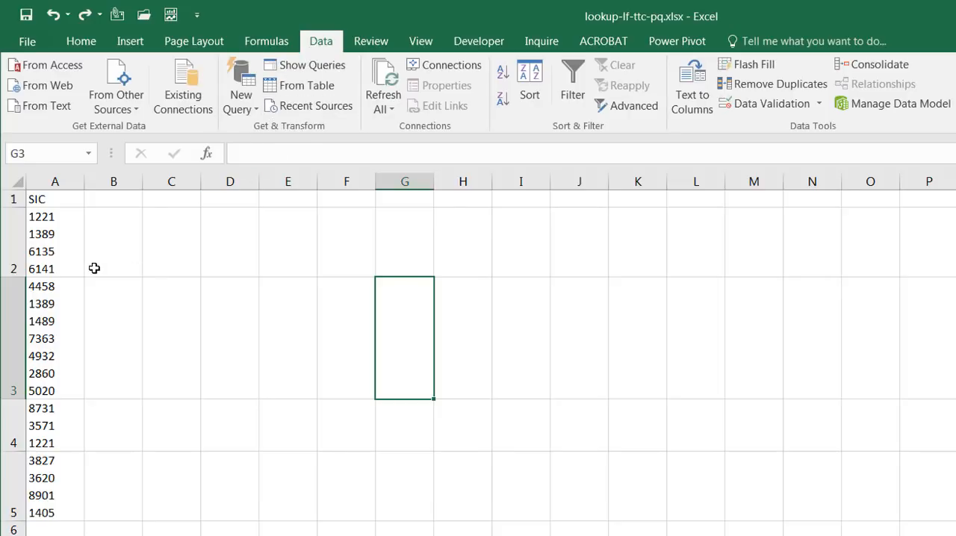
pyautogui.moveTo(68, 262)
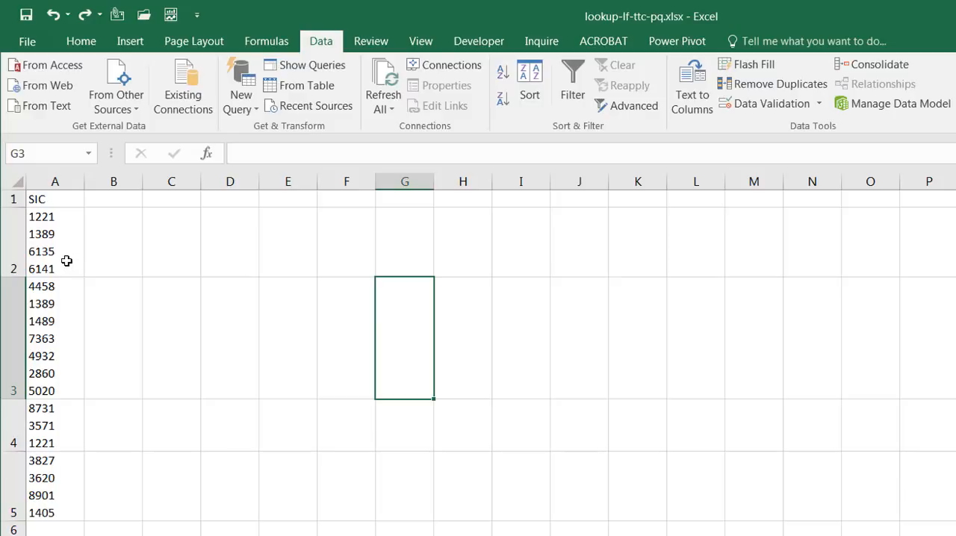
pyautogui.click(54, 217)
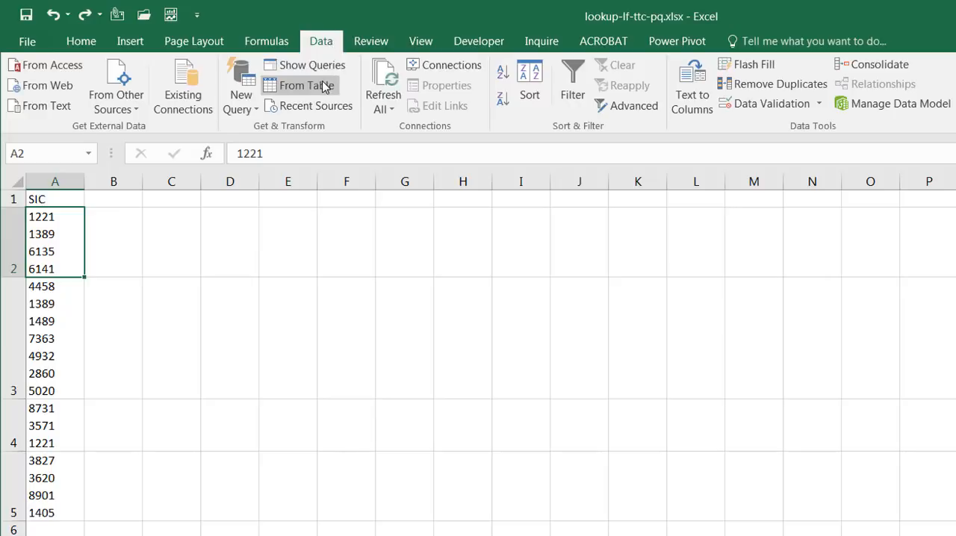
pyautogui.moveTo(125, 206)
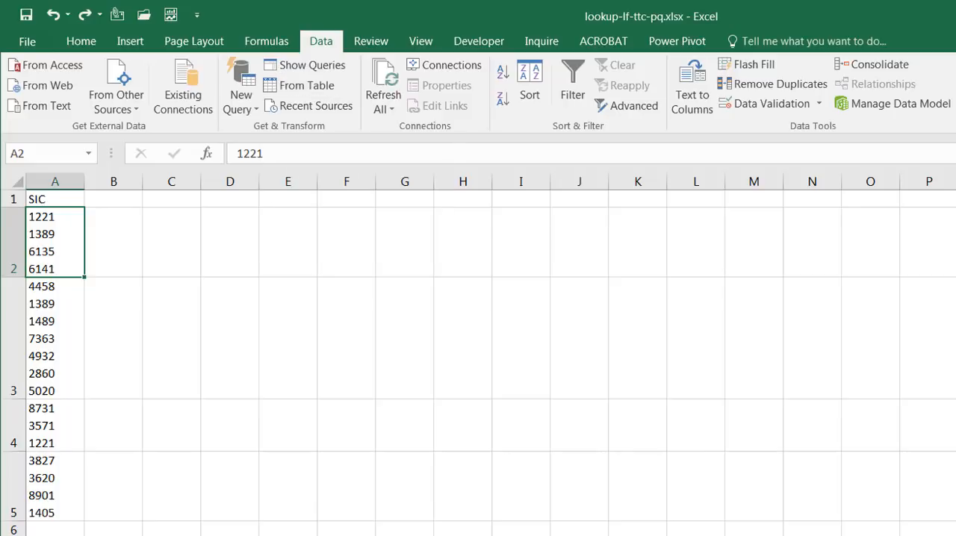
pyautogui.moveTo(306, 85)
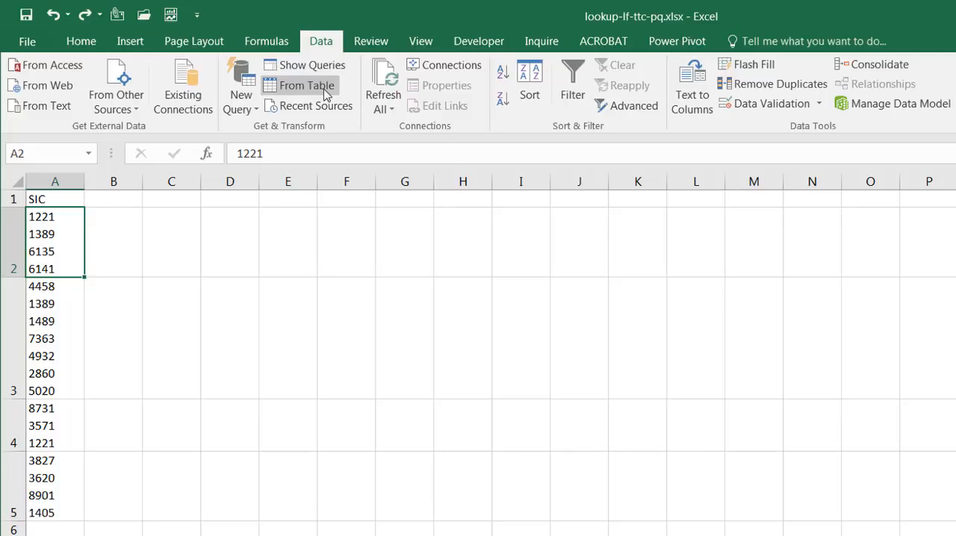
# Load the SIC cells via From Table with headers into Power Query and name the query Data
pyautogui.click(306, 85)
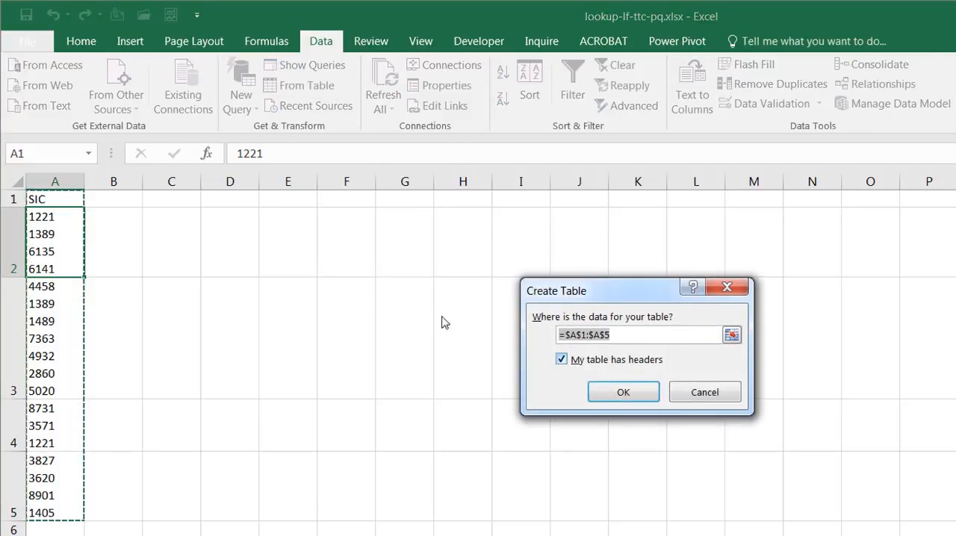
pyautogui.click(623, 391)
pyautogui.write('D')
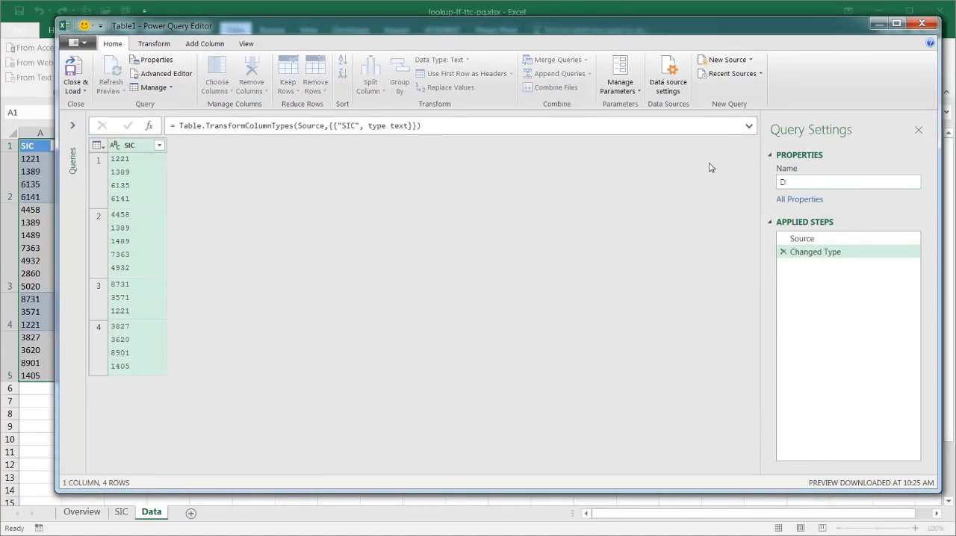
pyautogui.write('ata')
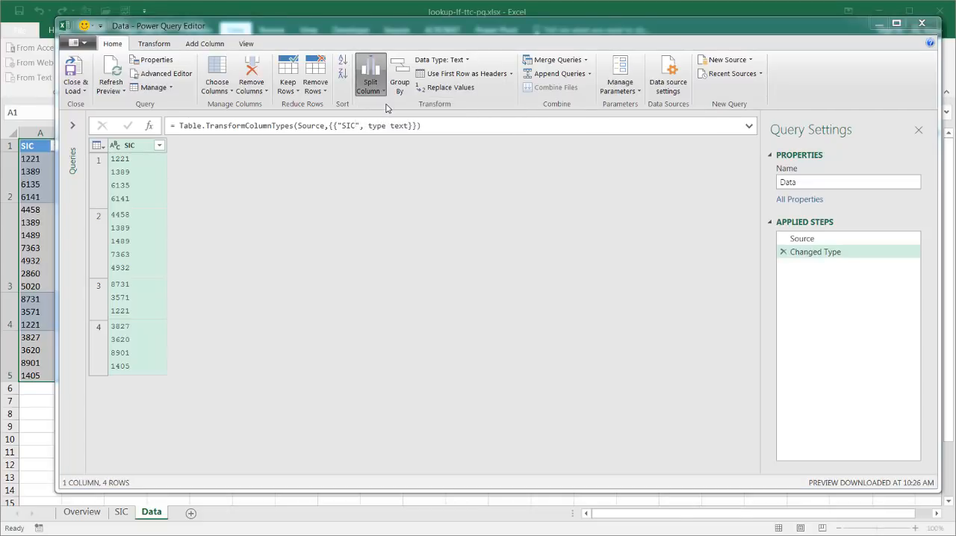
# Set Split Column by Delimiter to custom #(lf) with the advanced option Split into Rows
pyautogui.click(369, 72)
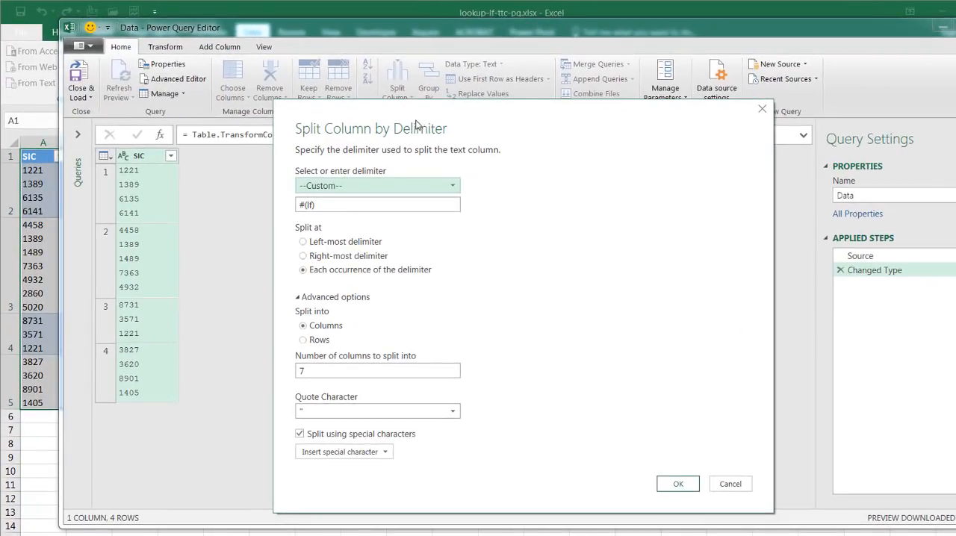
pyautogui.moveTo(348, 195)
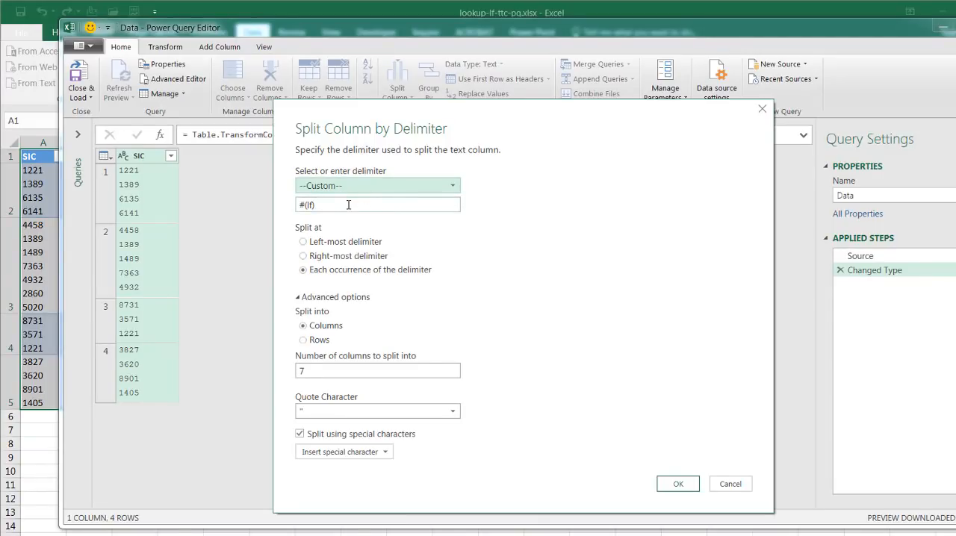
pyautogui.moveTo(334, 191)
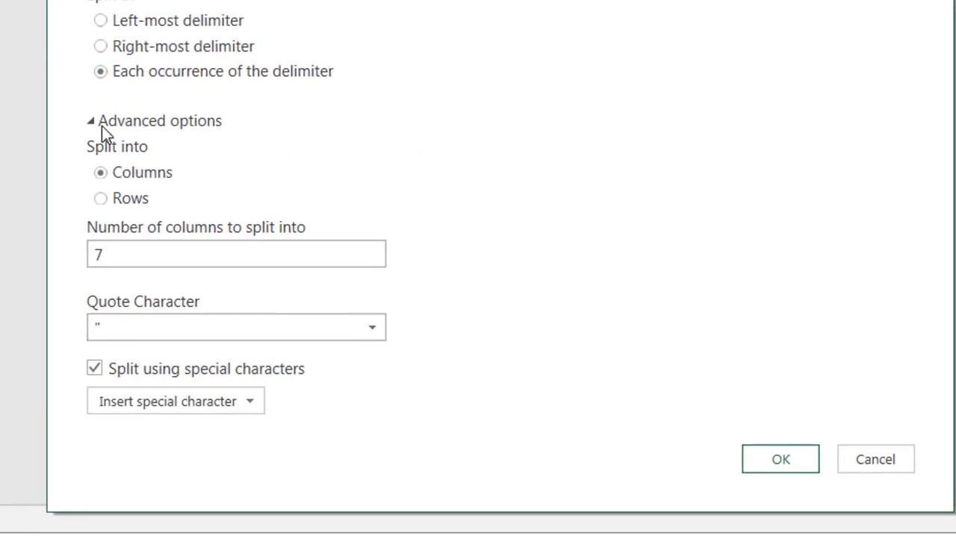
pyautogui.moveTo(97, 131)
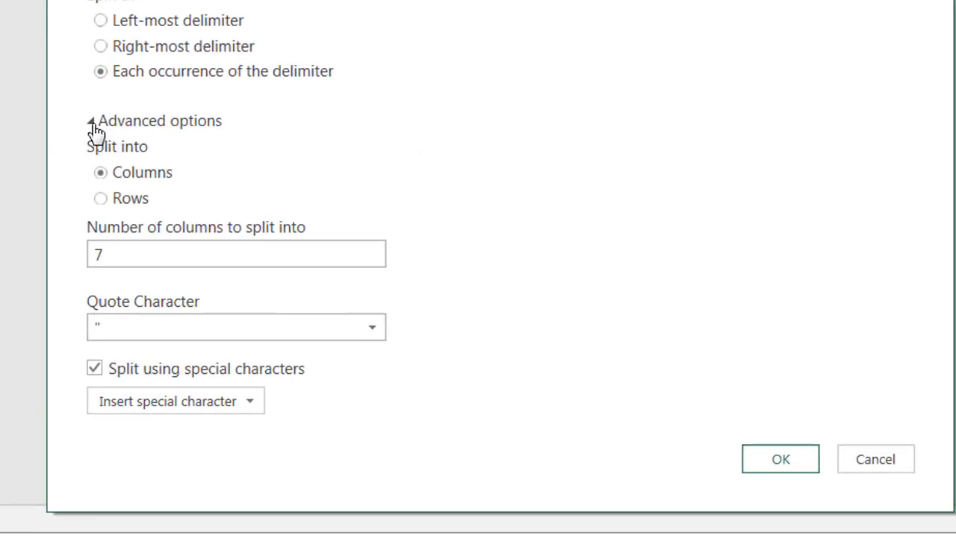
pyautogui.click(90, 120)
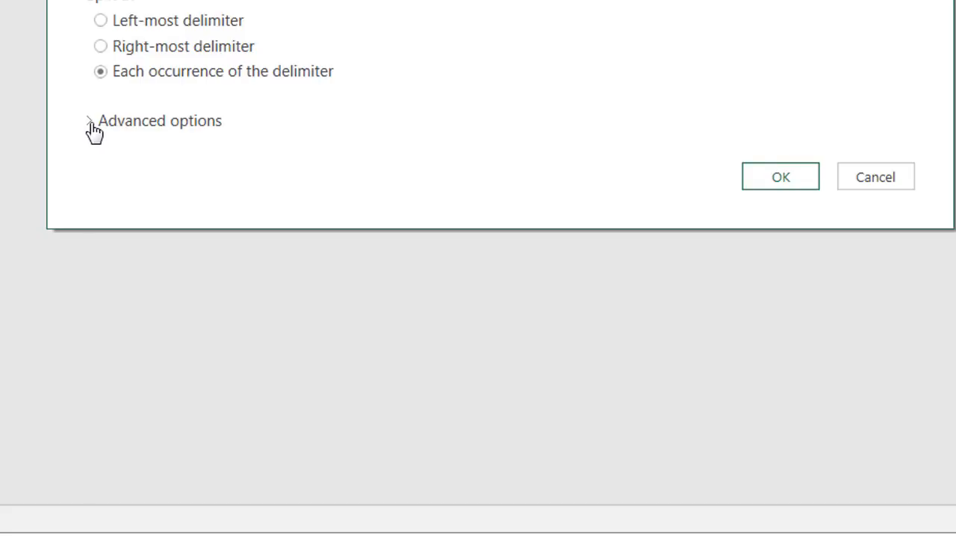
pyautogui.click(91, 119)
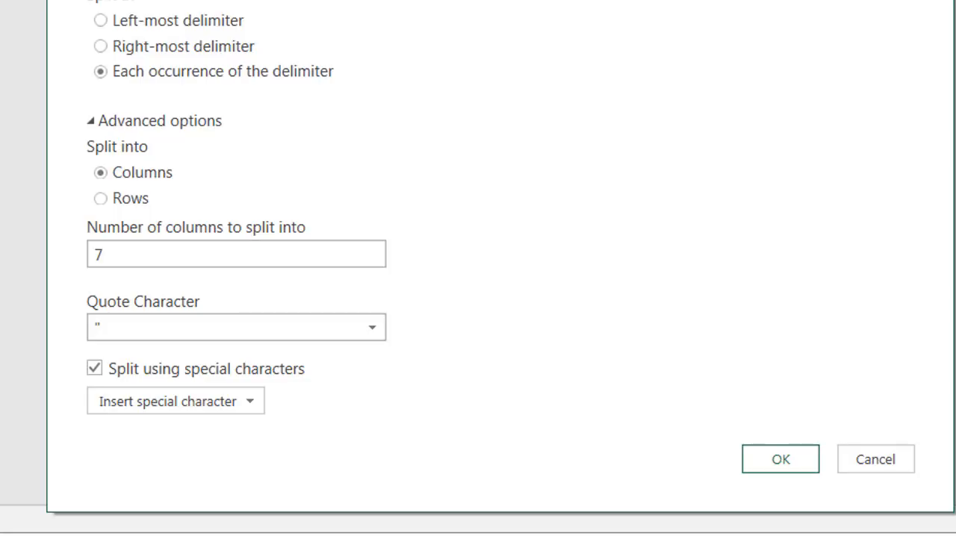
pyautogui.moveTo(506, 102)
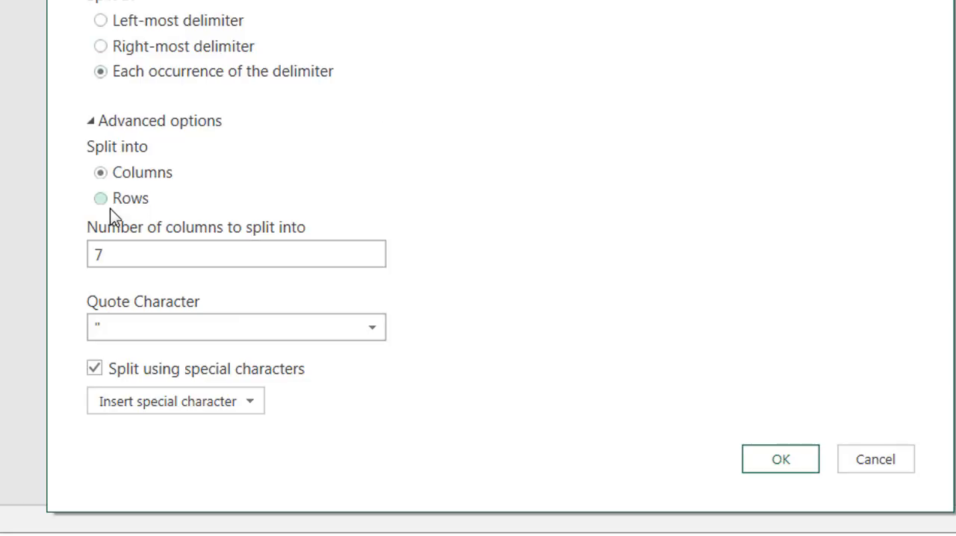
pyautogui.click(102, 197)
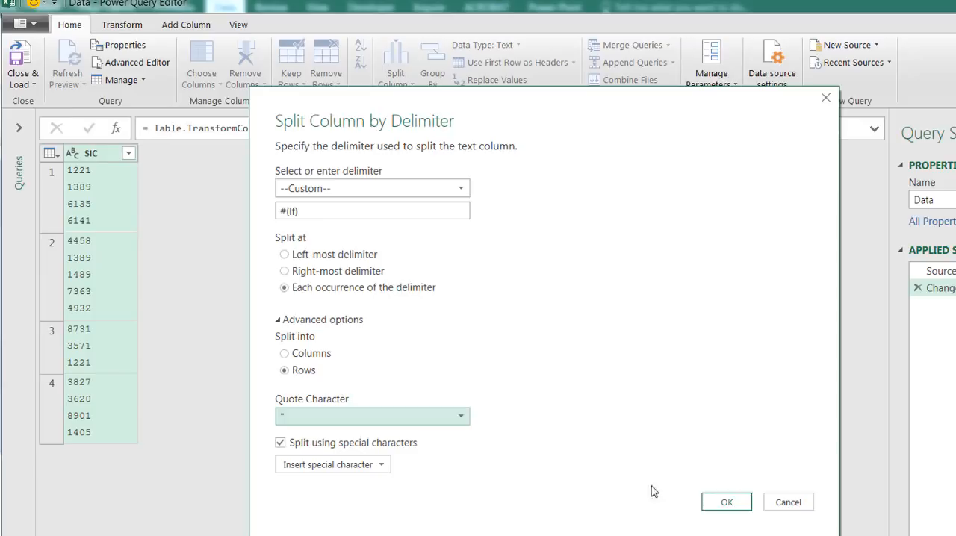
# Apply the split and load the result as a table on a new worksheet via Close & Load To
pyautogui.click(725, 502)
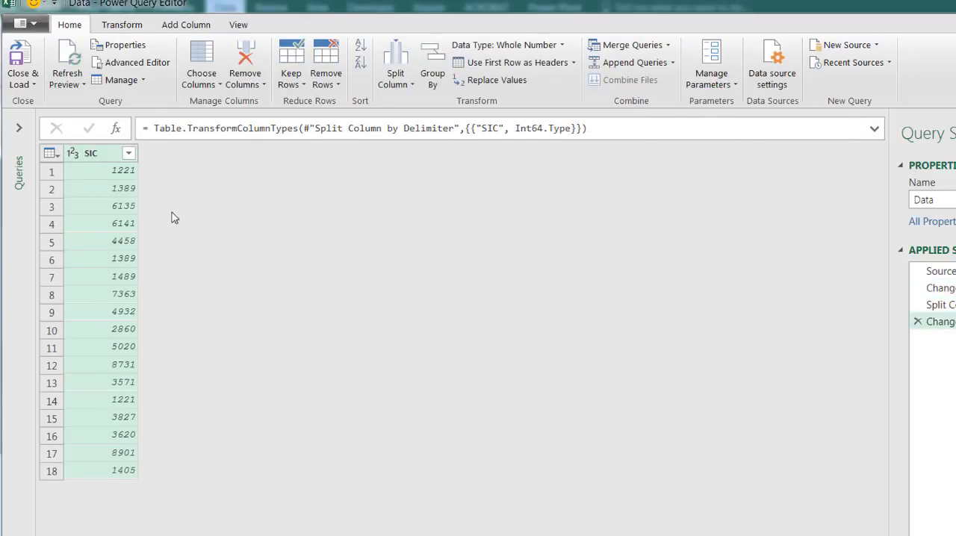
pyautogui.moveTo(136, 466)
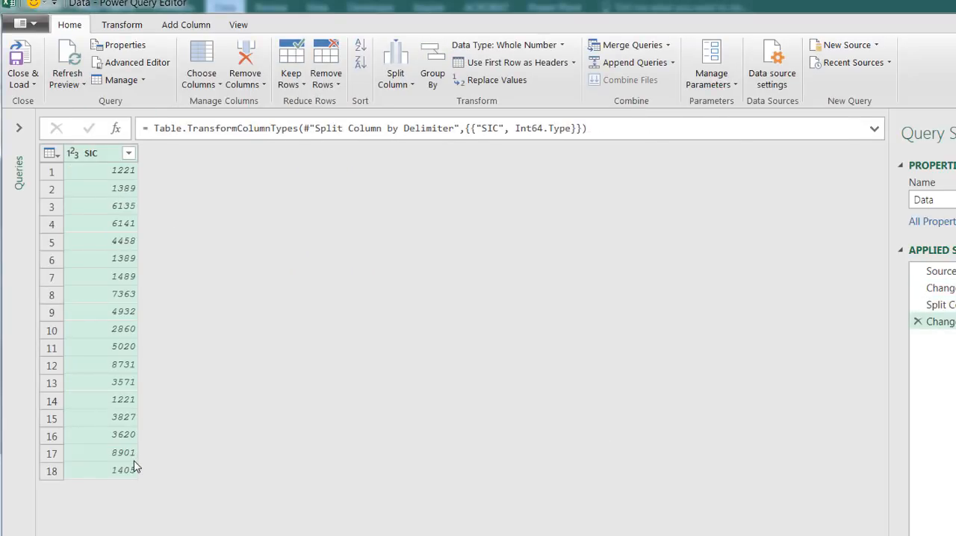
pyautogui.click(23, 63)
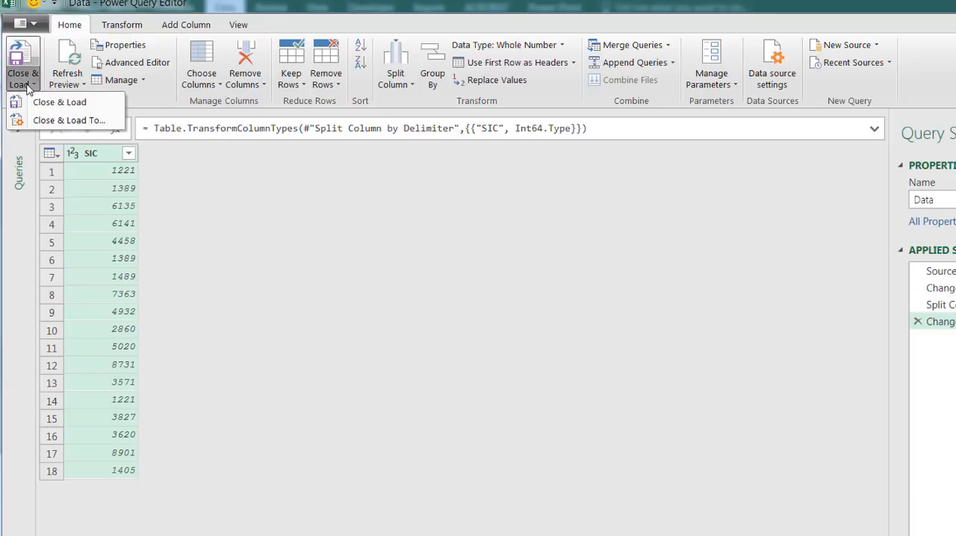
pyautogui.click(69, 120)
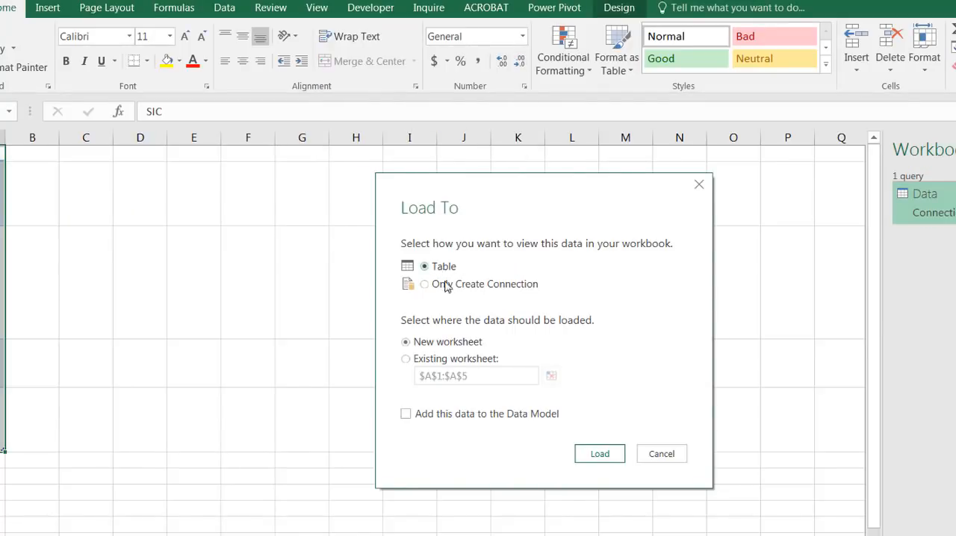
pyautogui.click(600, 454)
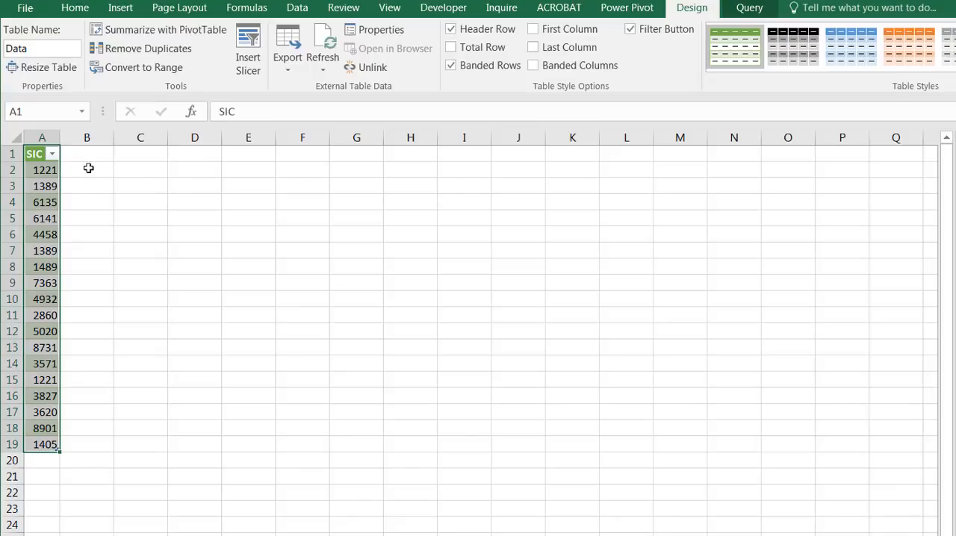
pyautogui.click(87, 154)
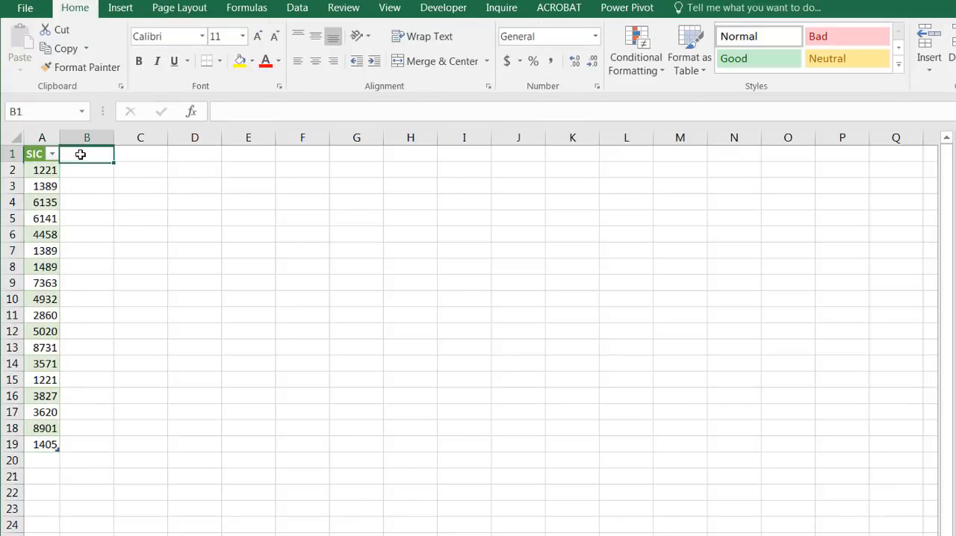
pyautogui.write('Tit;le')
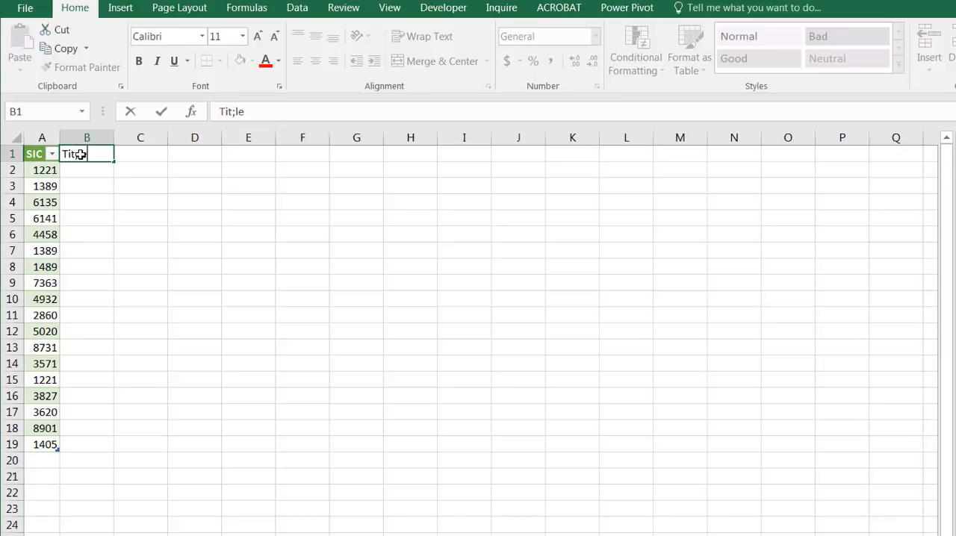
pyautogui.press('Backspace')
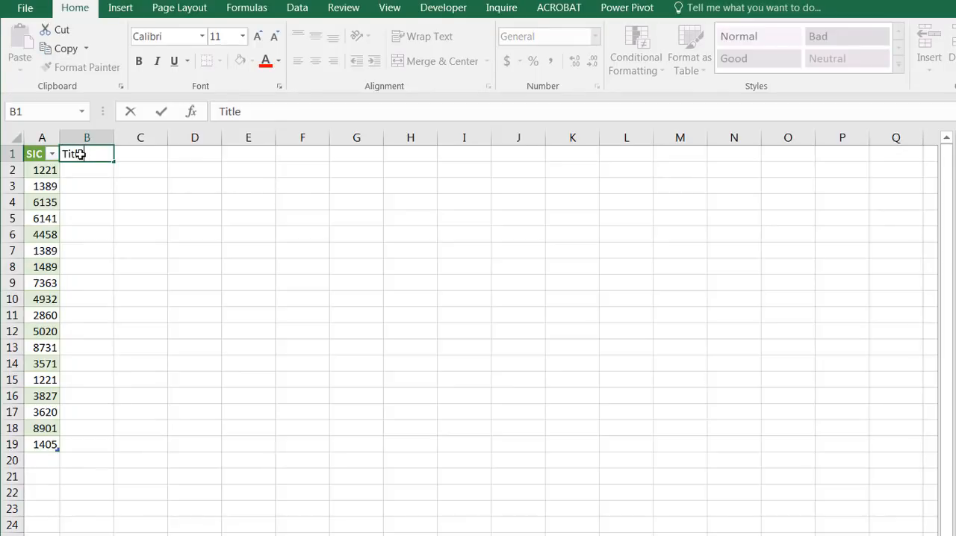
pyautogui.write('=v')
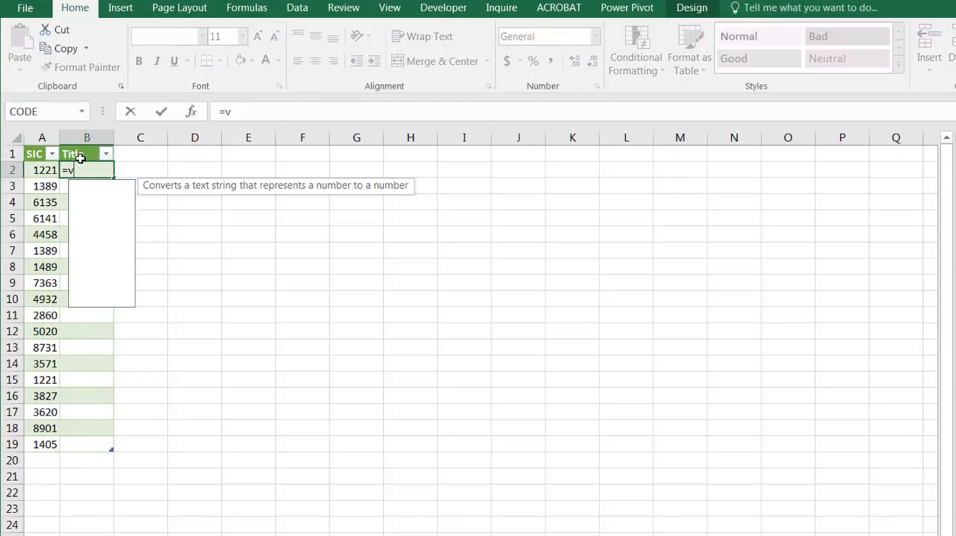
pyautogui.write('LOOKUP([@SIC],')
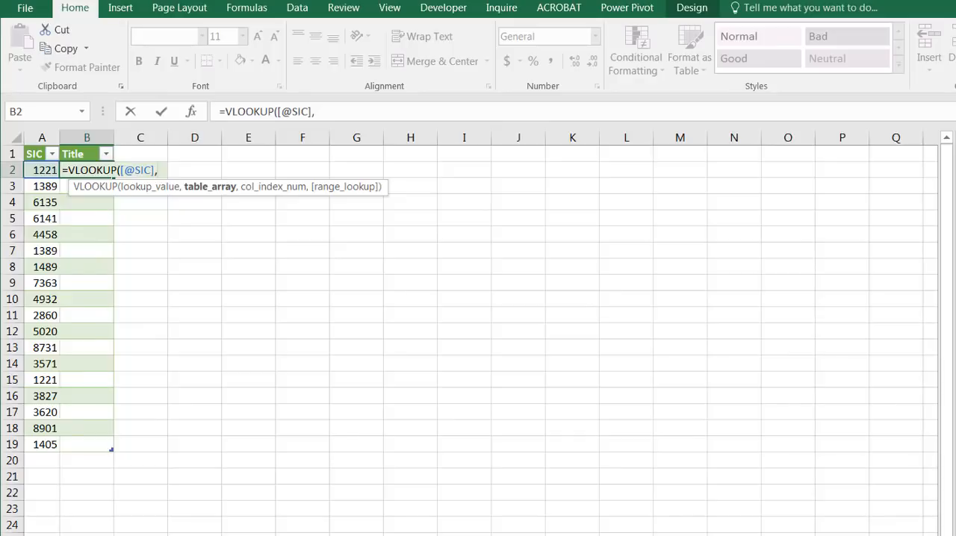
pyautogui.click(47, 137)
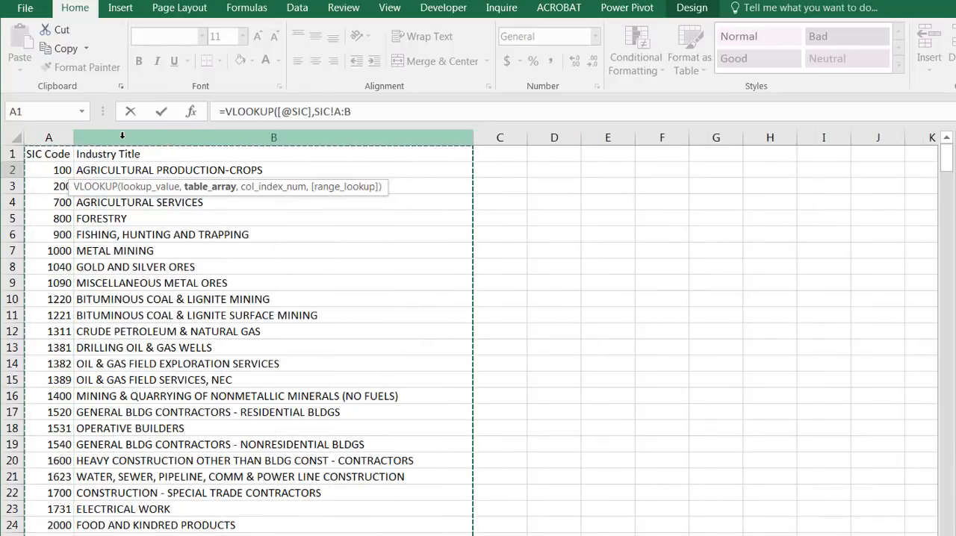
pyautogui.write(',')
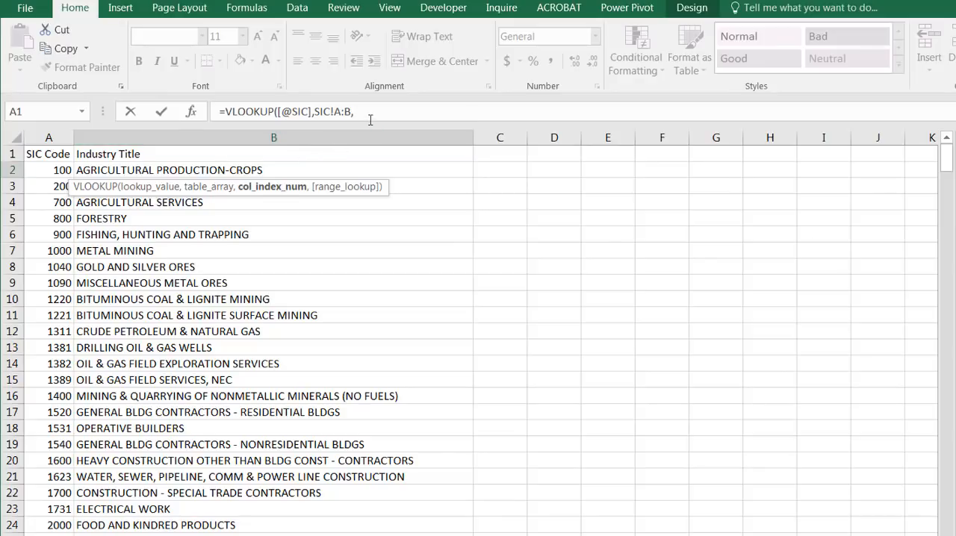
pyautogui.write('2,FALSE')
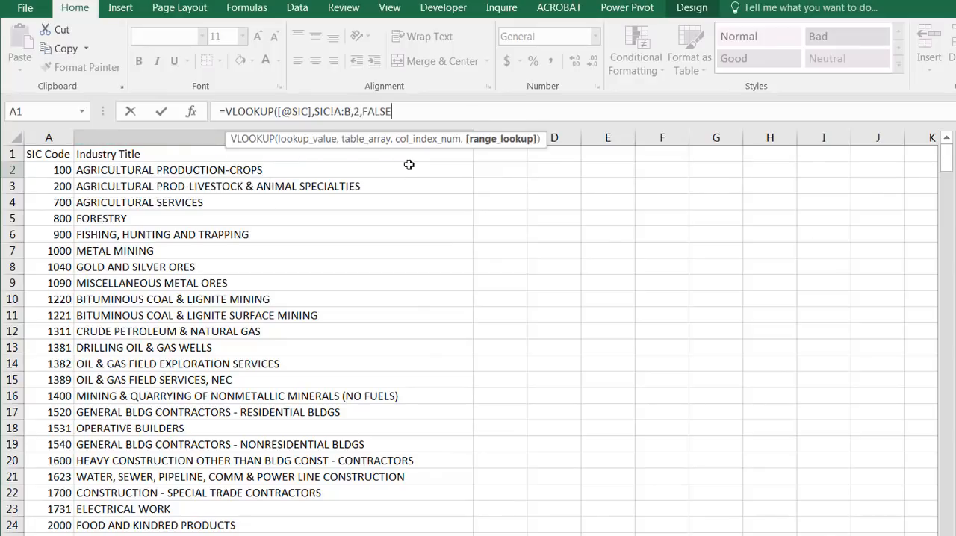
pyautogui.write(')')
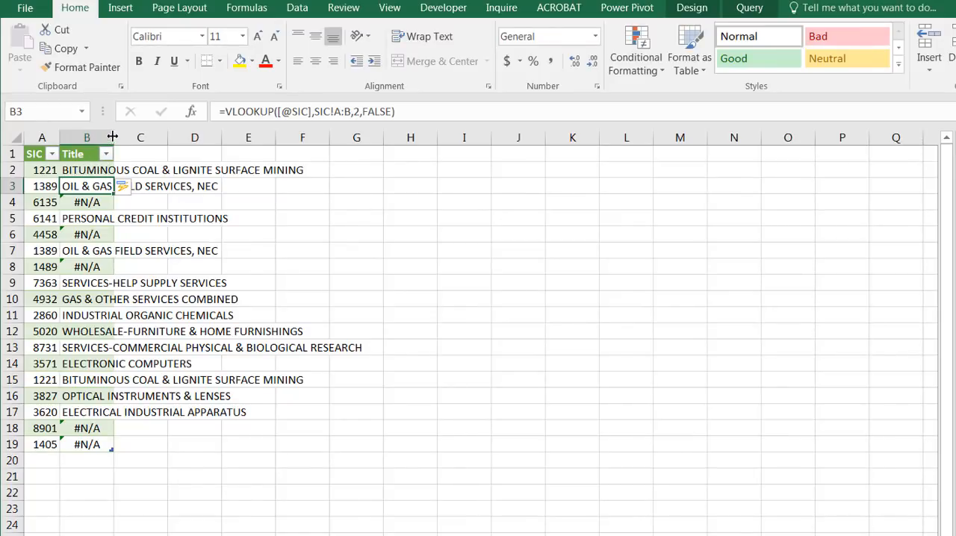
# Widen the Title column so the full industry titles show
pyautogui.moveTo(113, 138); pyautogui.dragTo(372, 137)
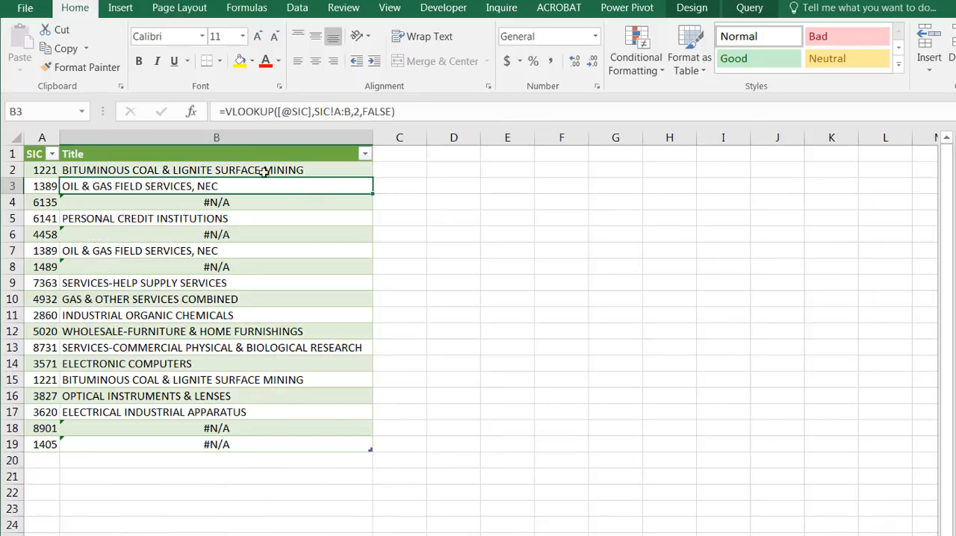
pyautogui.click(507, 251)
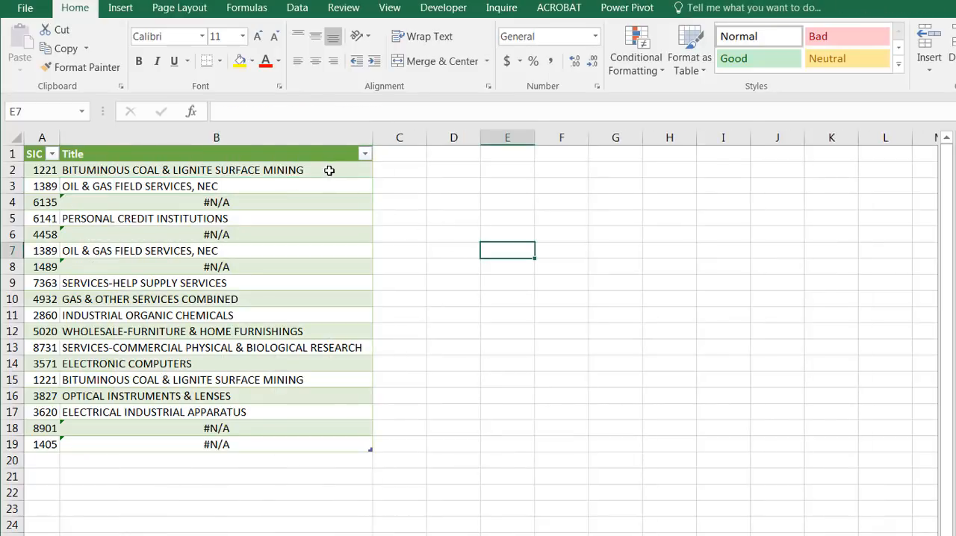
pyautogui.moveTo(107, 263)
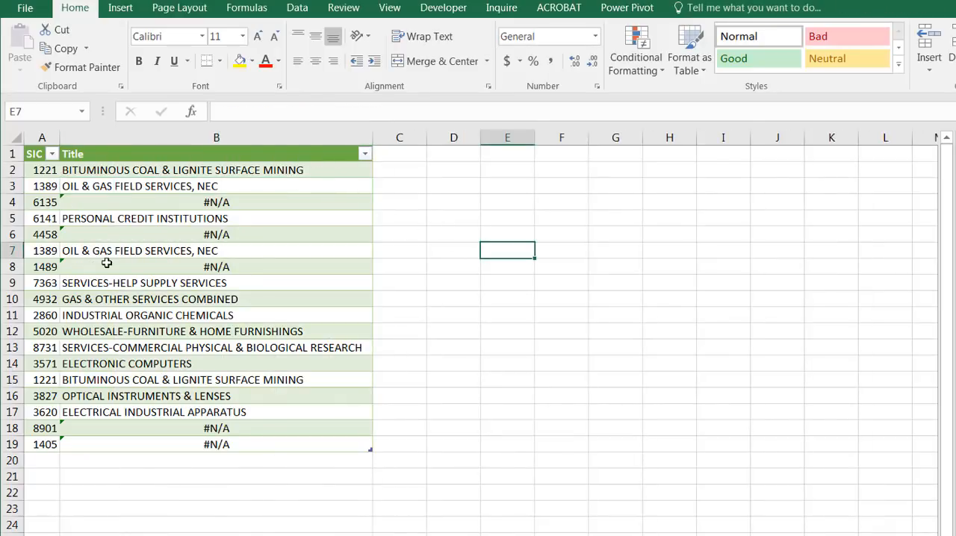
pyautogui.moveTo(101, 353)
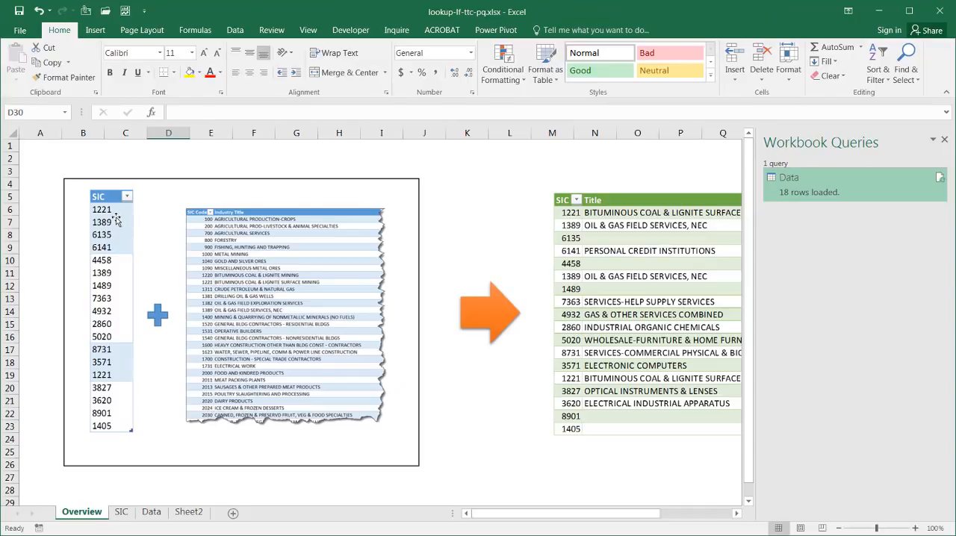
pyautogui.moveTo(114, 223)
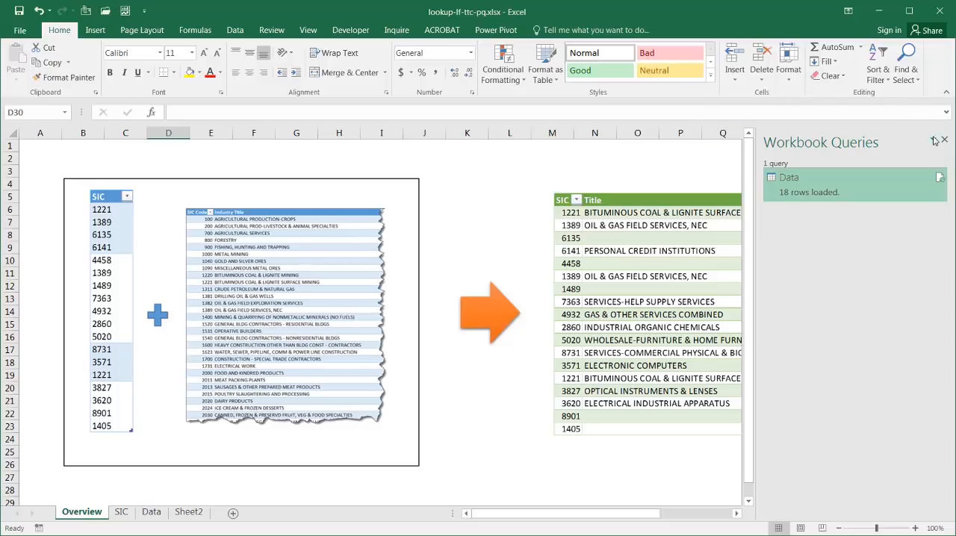
# Switch to the Overview sheet pairing the 18 loaded SIC codes with industry titles
pyautogui.click(945, 140)
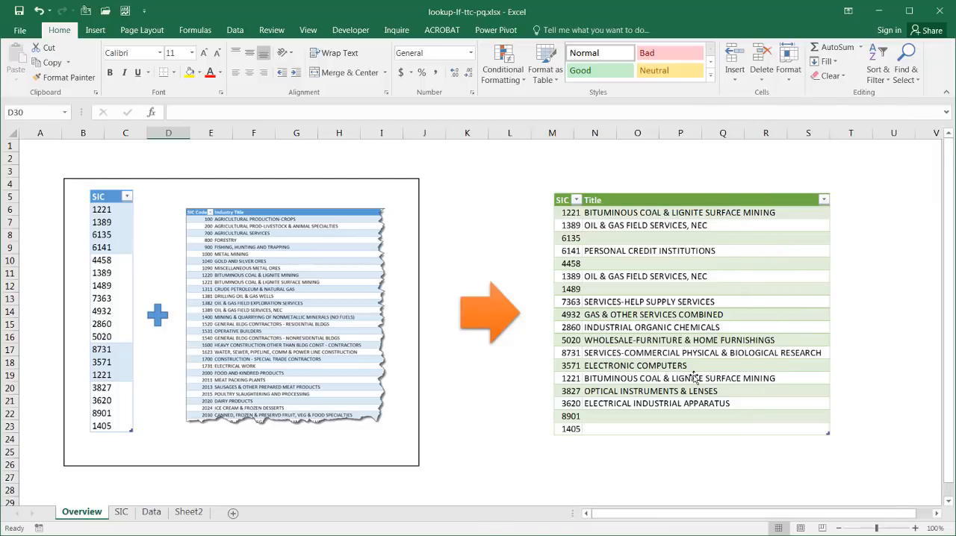